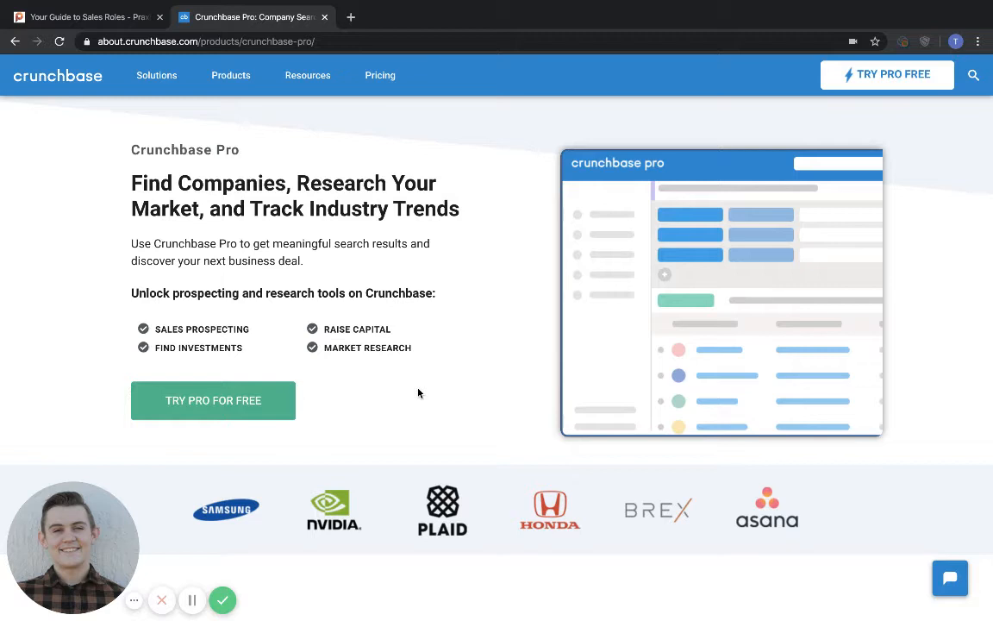
pyautogui.moveTo(453, 364)
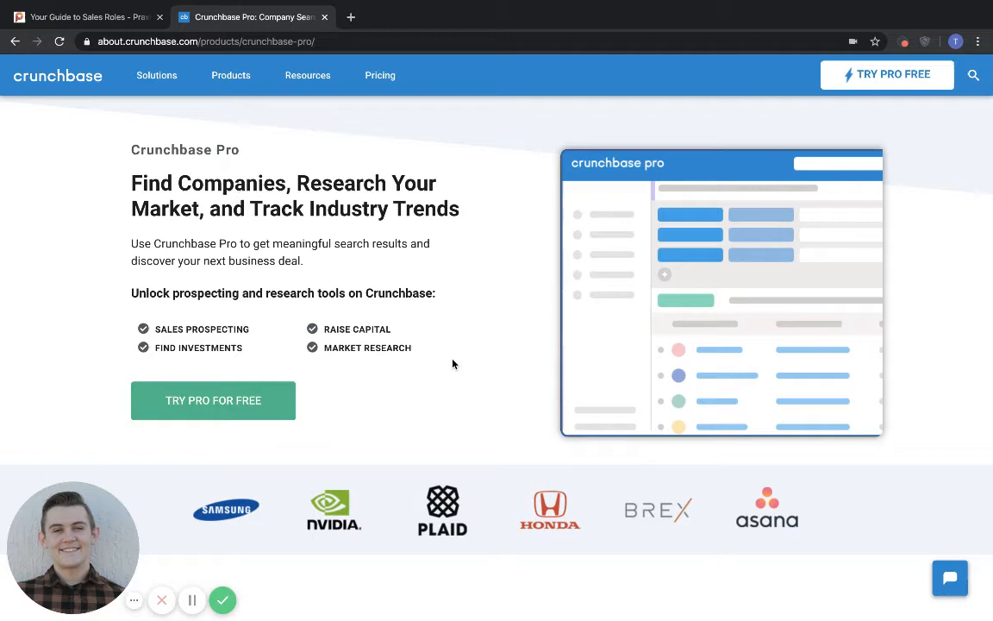
pyautogui.moveTo(476, 345)
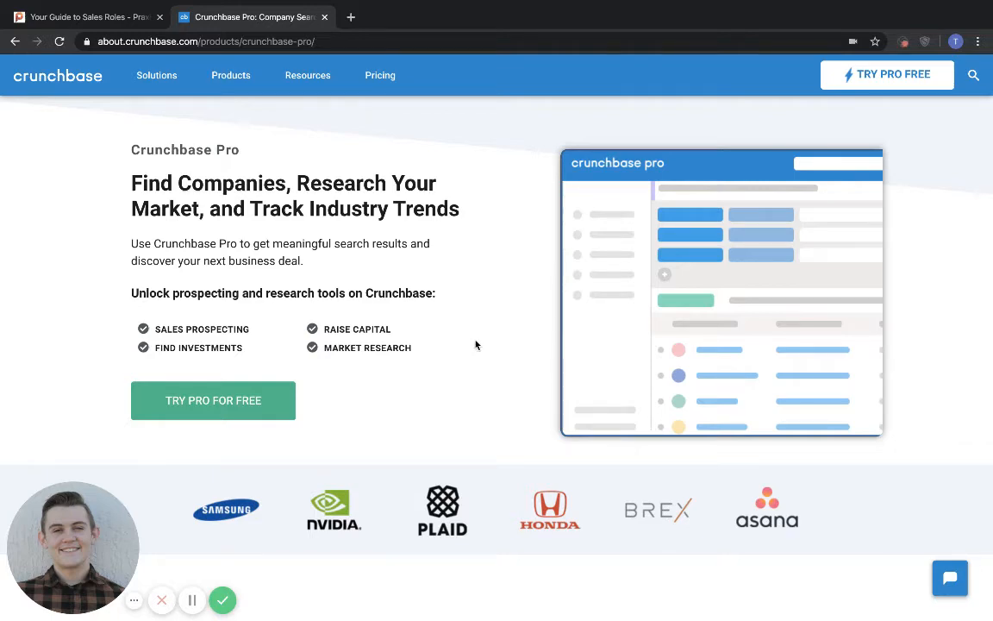
# Scroll up and down through the current Crunchbase page
pyautogui.click(86, 17)
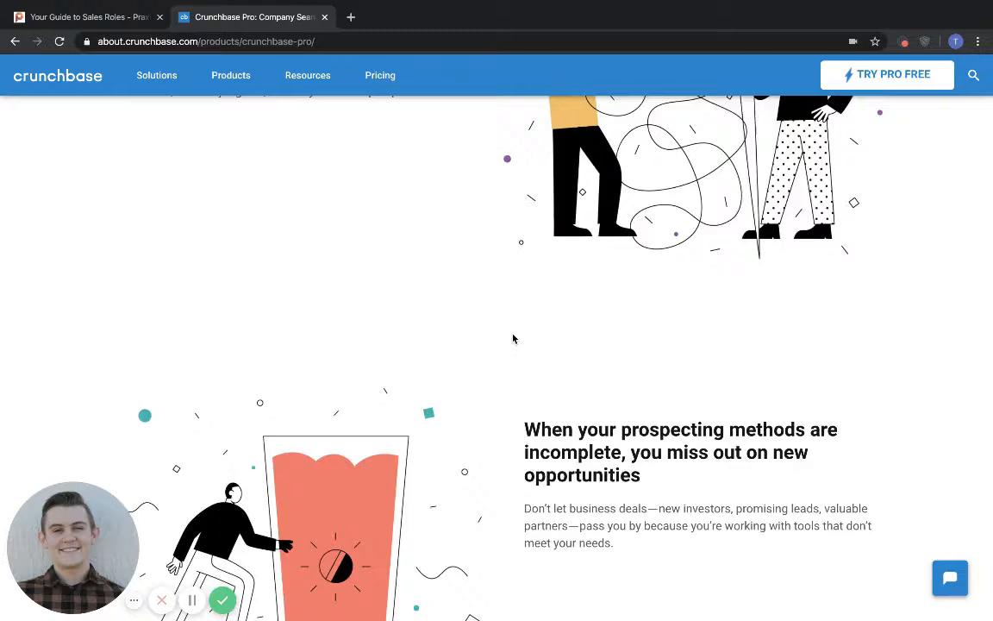
pyautogui.scroll(3)
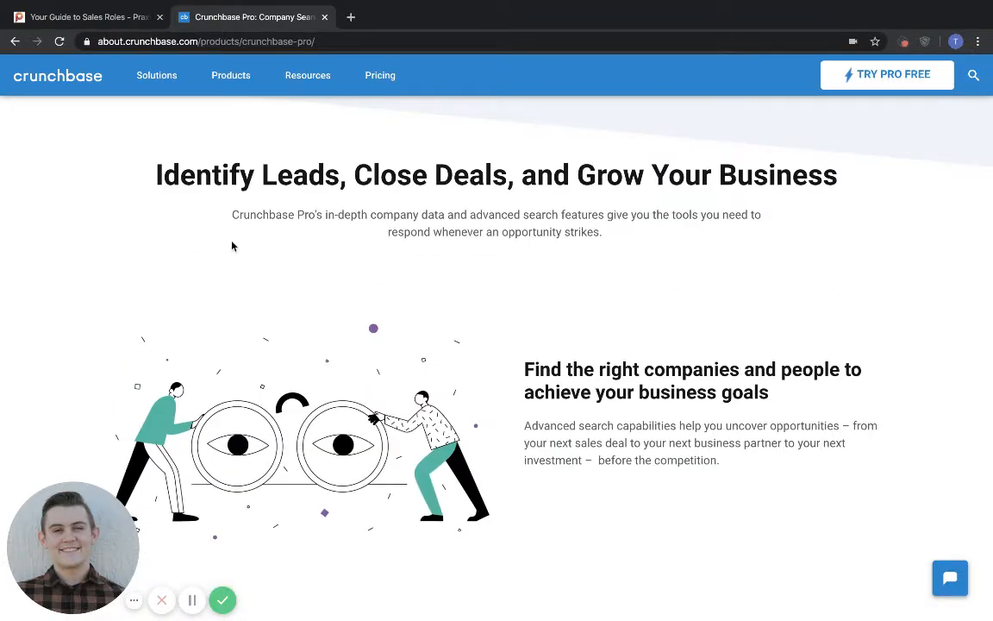
pyautogui.moveTo(594, 198)
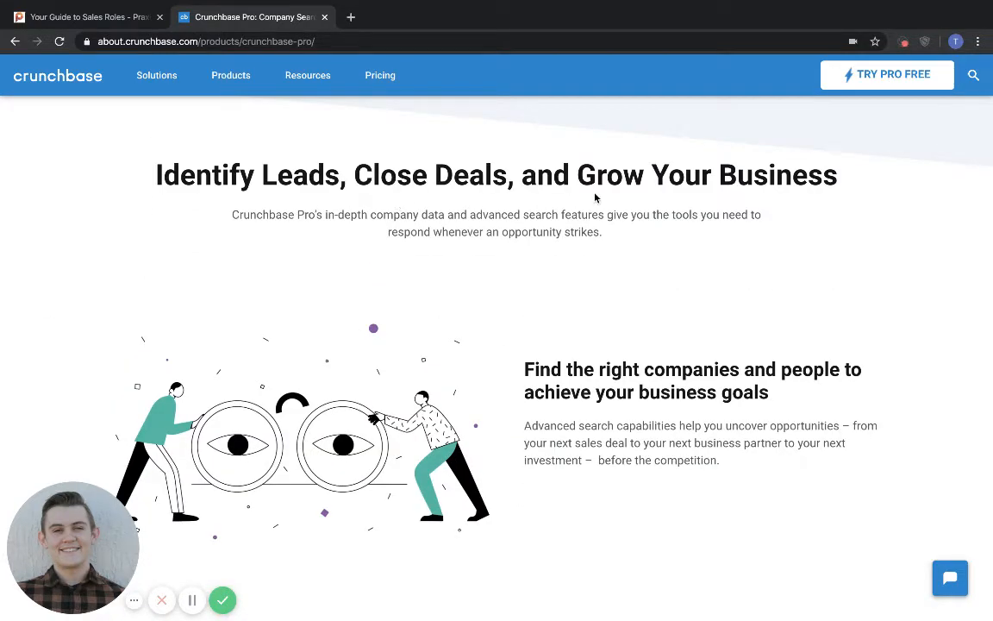
pyautogui.moveTo(502, 366)
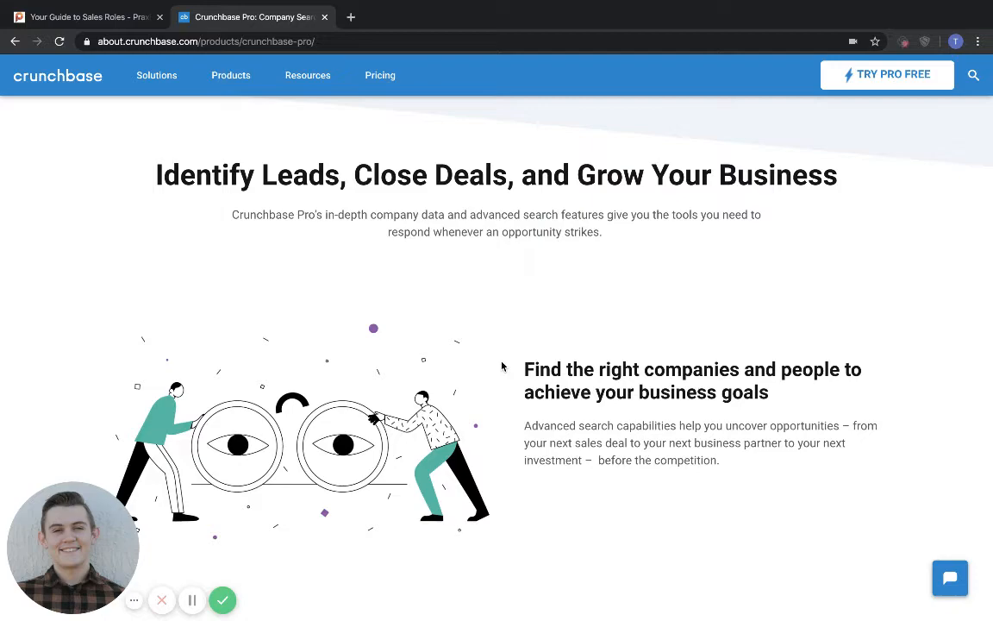
pyautogui.scroll(-3)
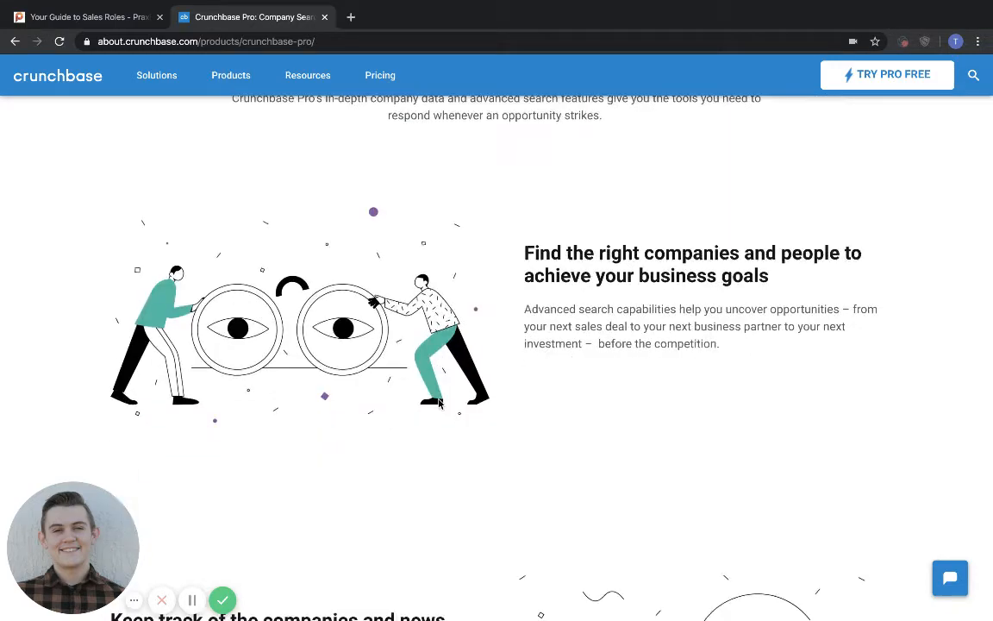
pyautogui.scroll(-3)
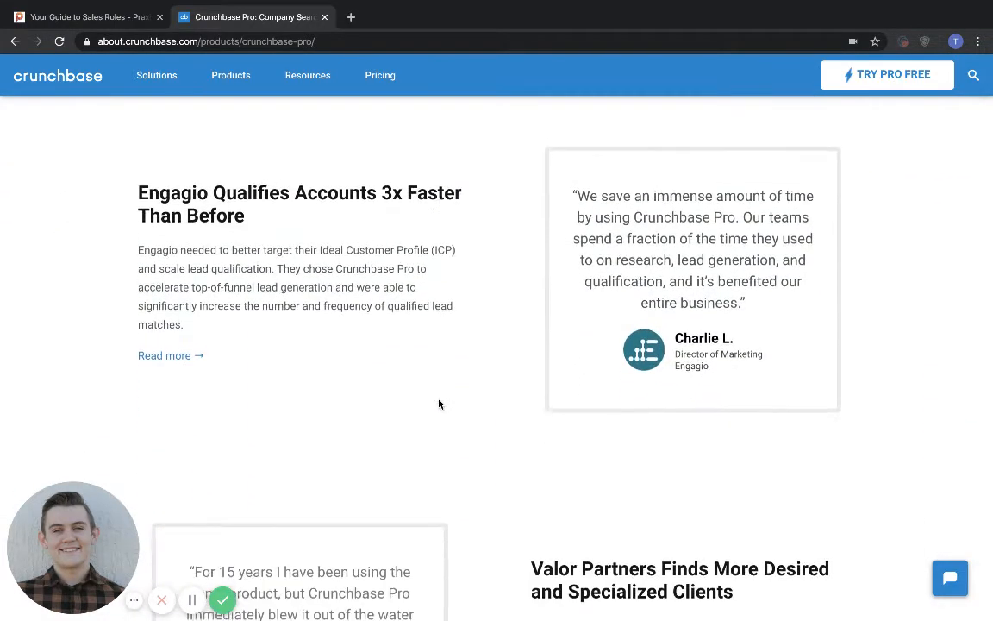
pyautogui.scroll(-3)
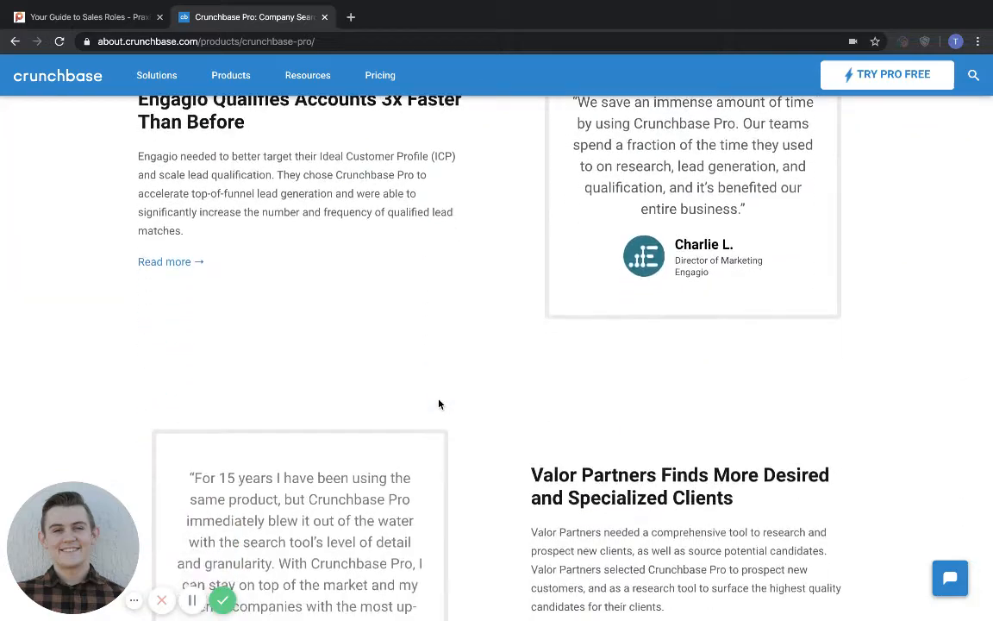
pyautogui.scroll(-3)
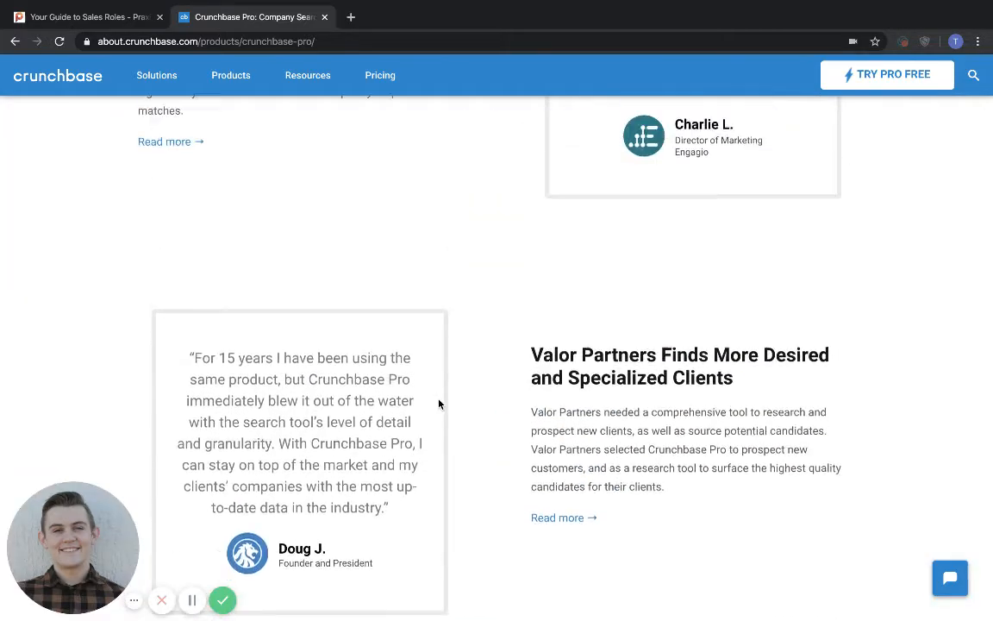
pyautogui.scroll(3)
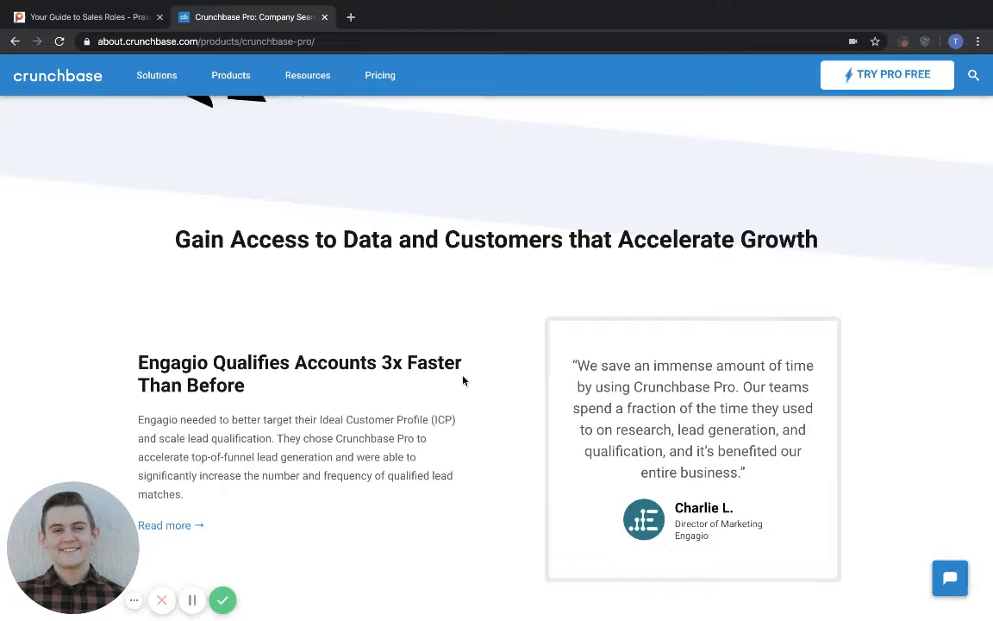
pyautogui.scroll(-3)
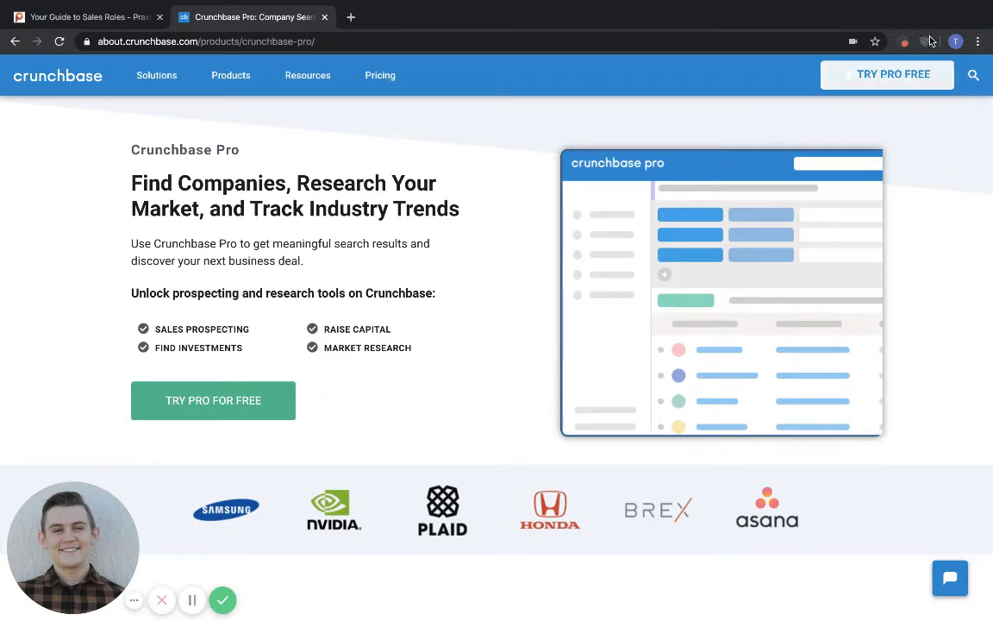
pyautogui.scroll(-3)
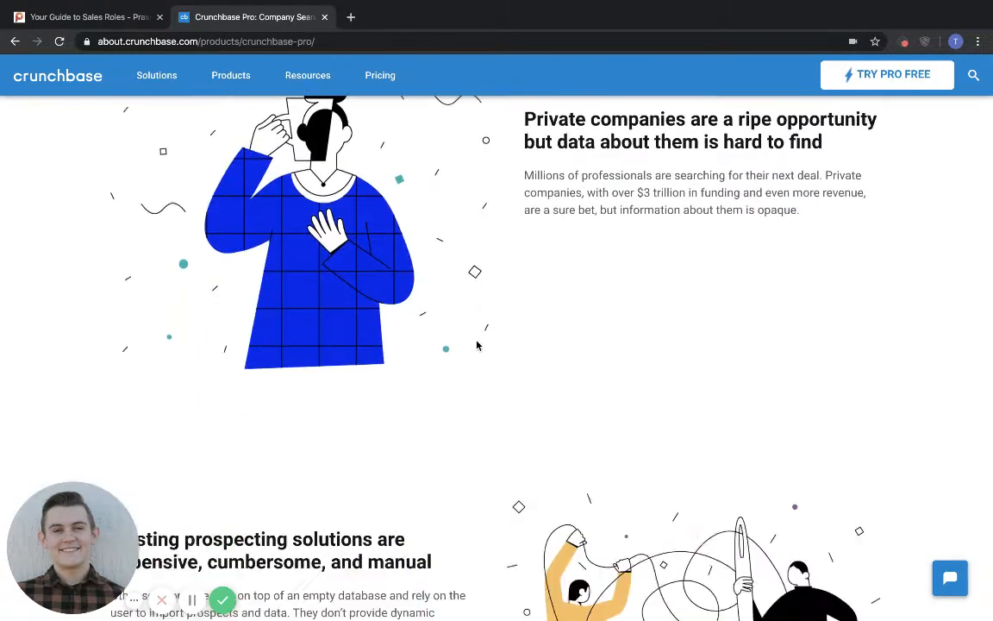
pyautogui.scroll(-3)
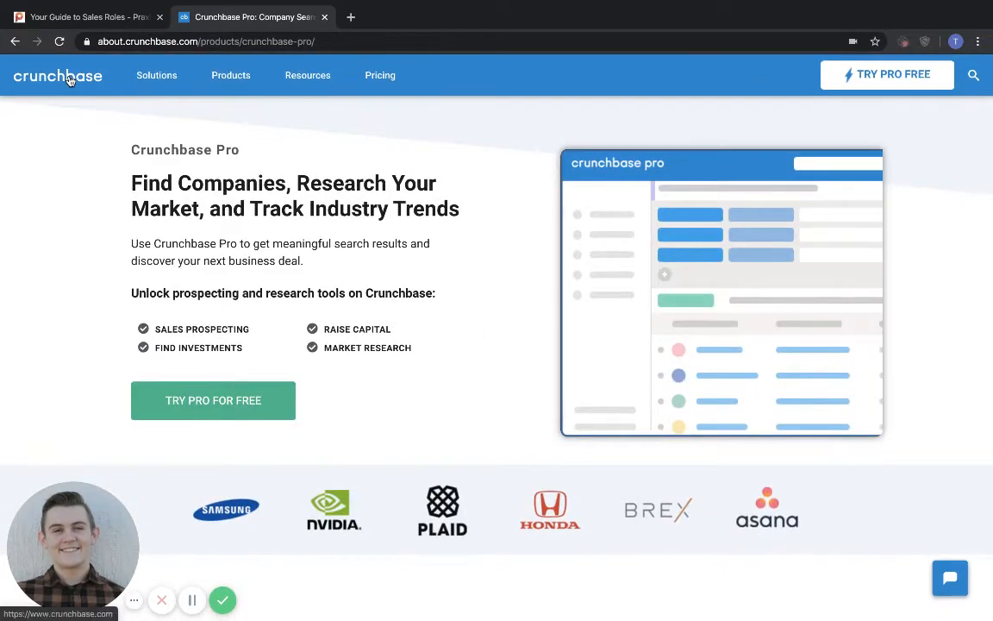
# Return to the home activity feed, hide suggested companies, and scroll the feed
pyautogui.click(58, 75)
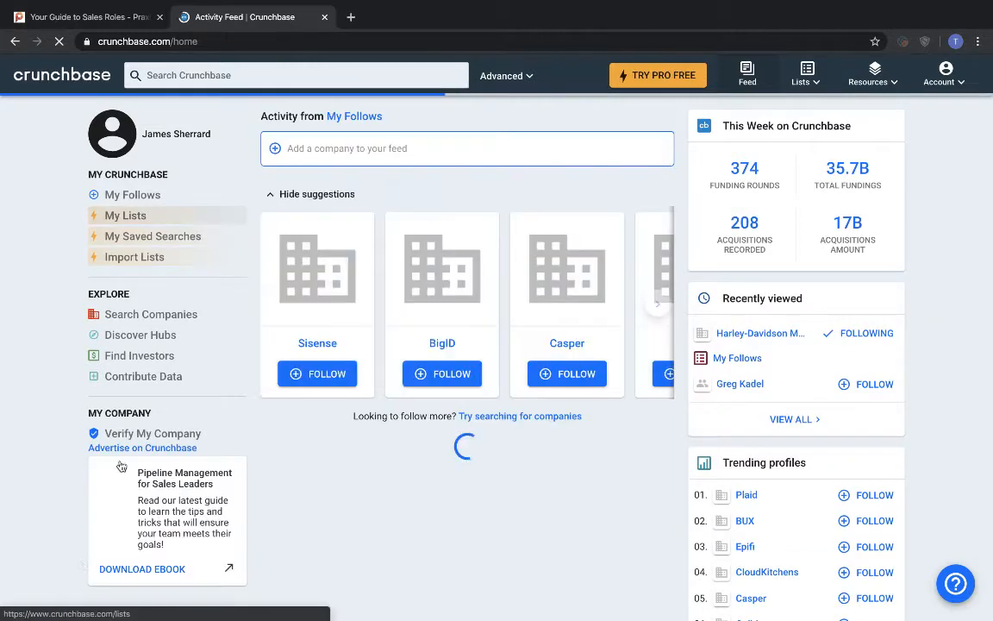
pyautogui.scroll(-3)
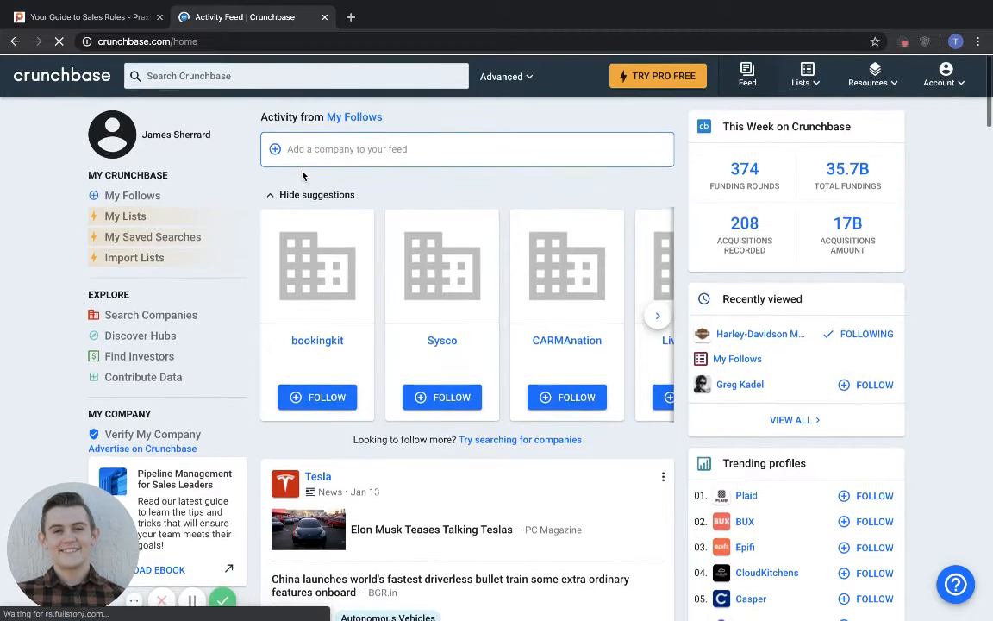
pyautogui.click(316, 194)
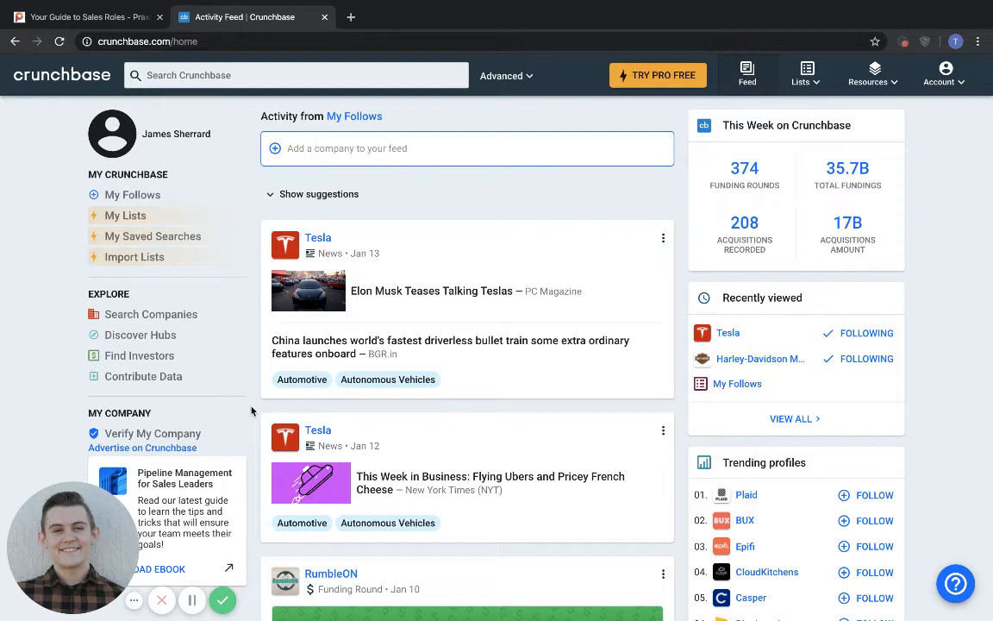
pyautogui.scroll(-3)
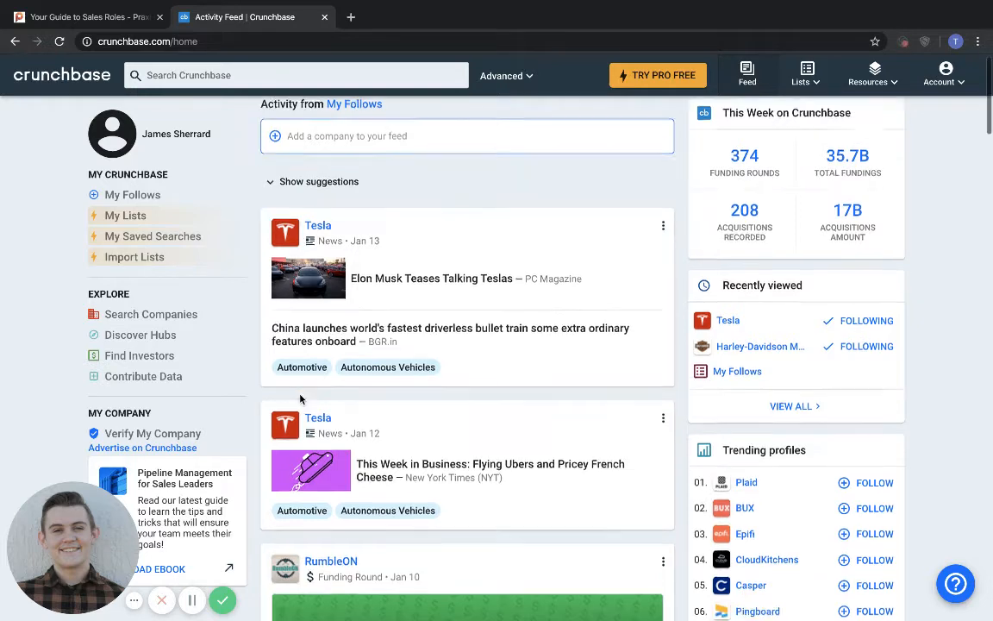
pyautogui.scroll(-3)
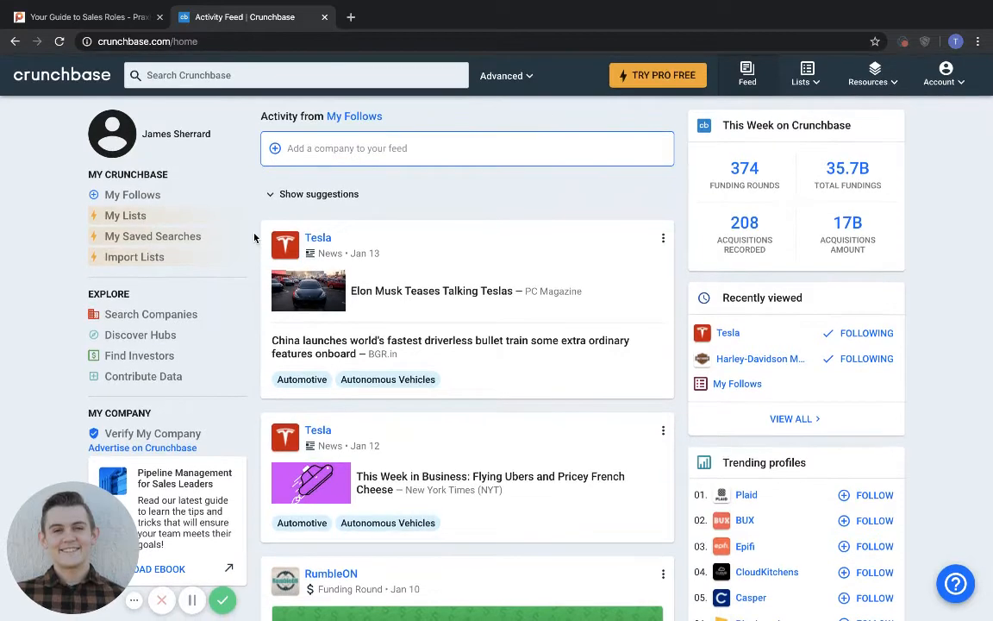
pyautogui.click(318, 238)
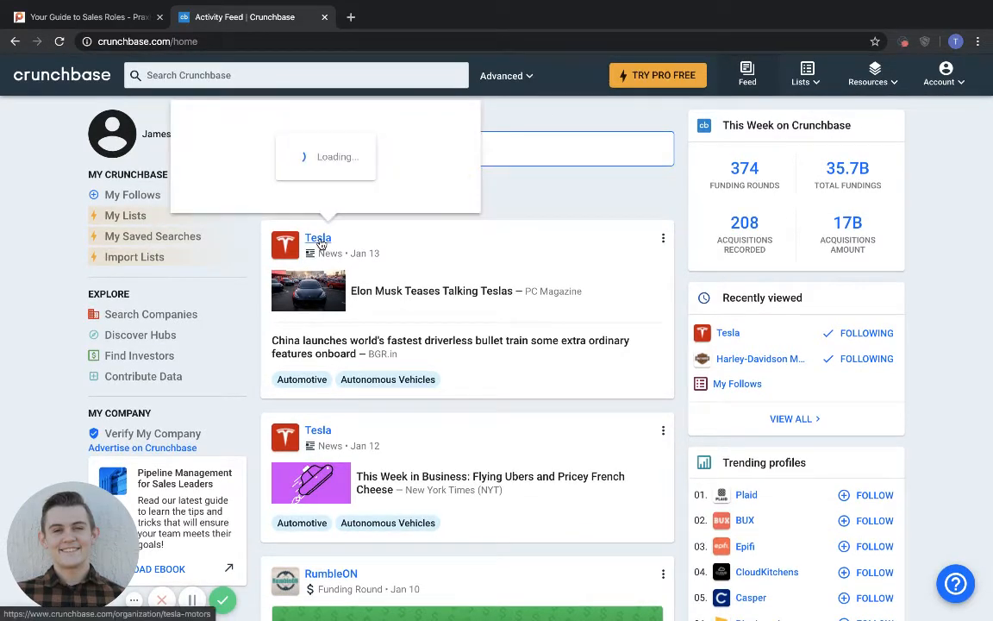
pyautogui.click(318, 238)
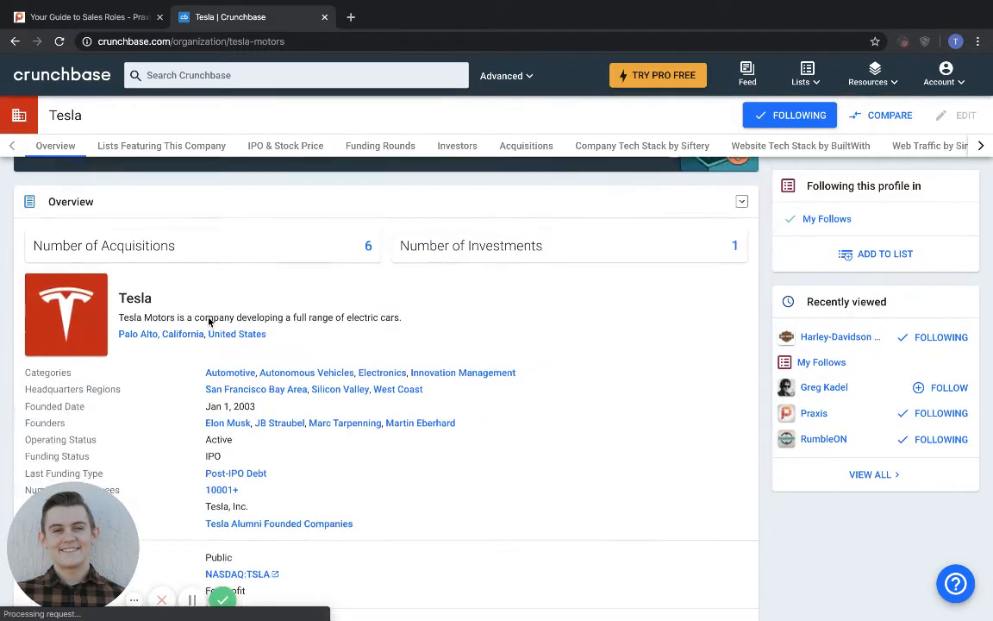
pyautogui.scroll(-3)
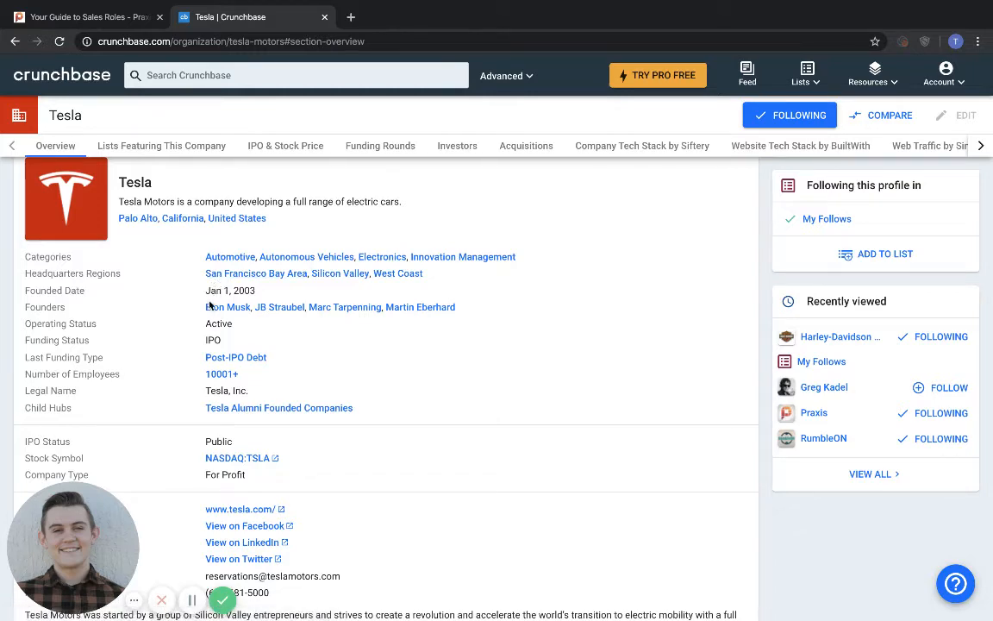
pyautogui.scroll(-3)
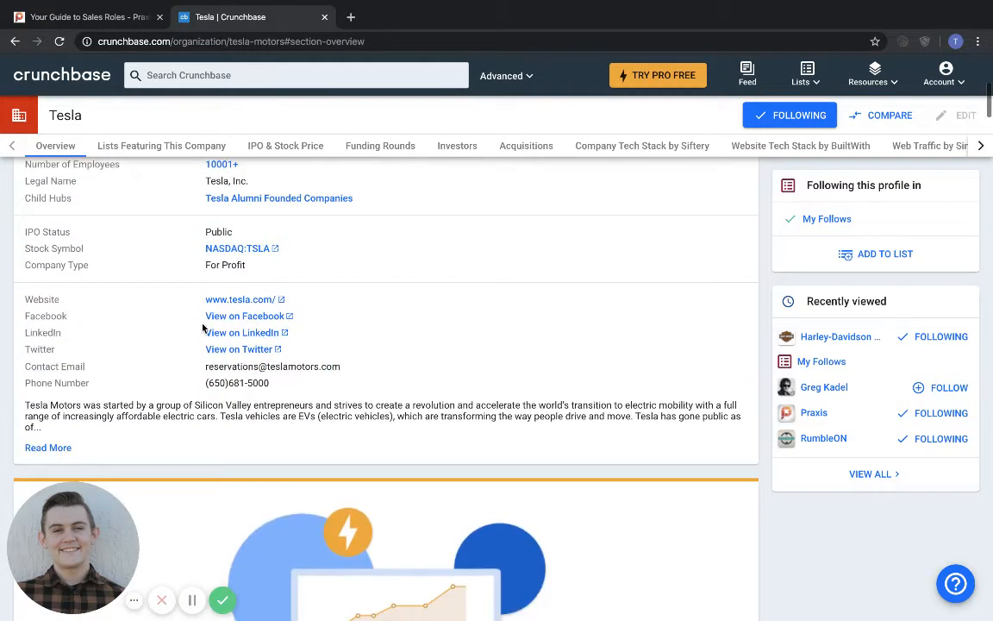
pyautogui.scroll(-3)
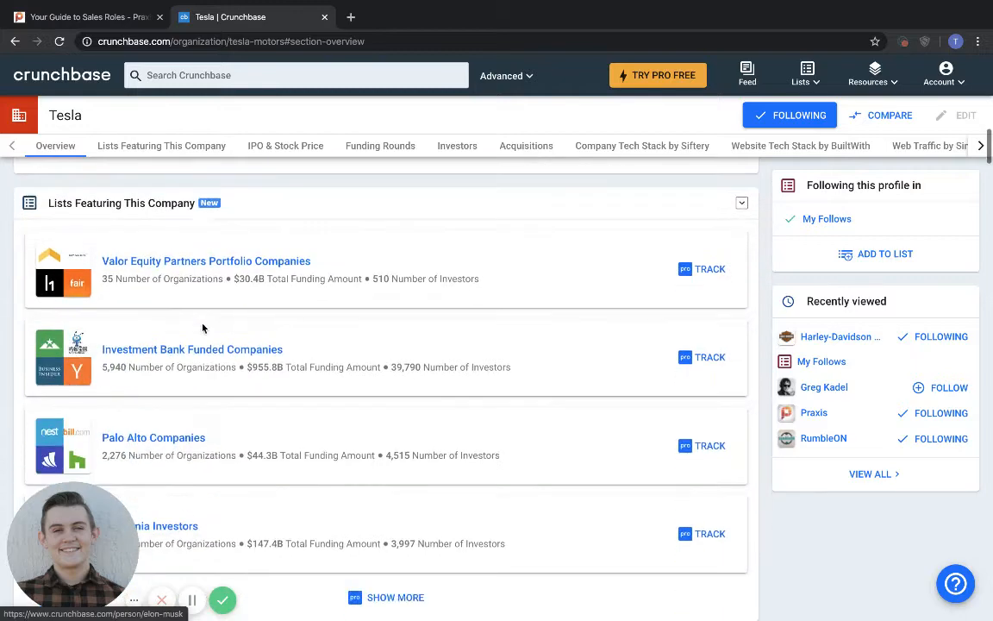
# Jump through Tesla's Lists, IPO & Stock Price and Funding Rounds sections
pyautogui.click(161, 146)
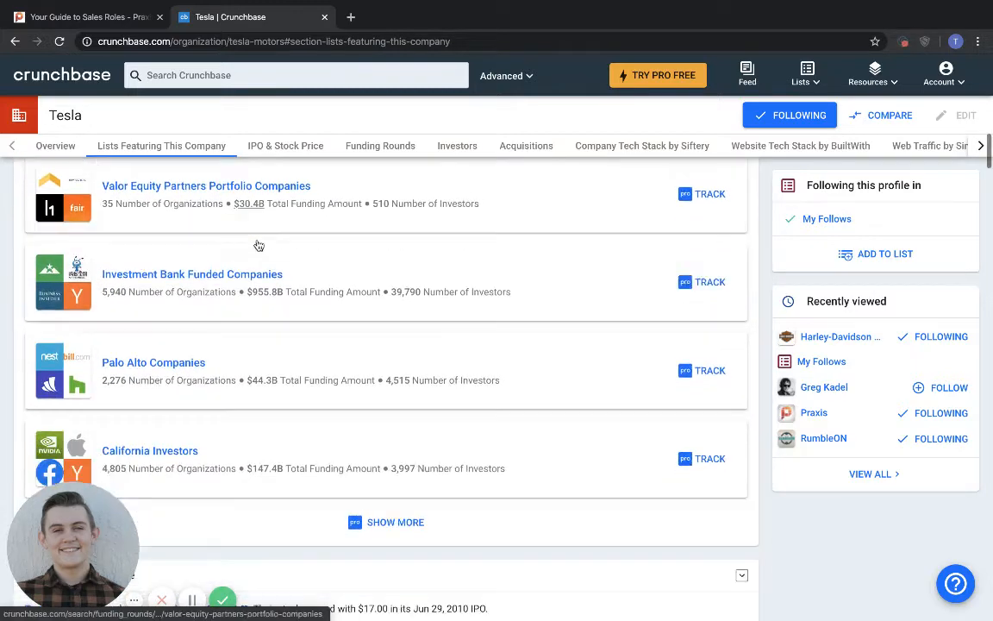
pyautogui.click(285, 145)
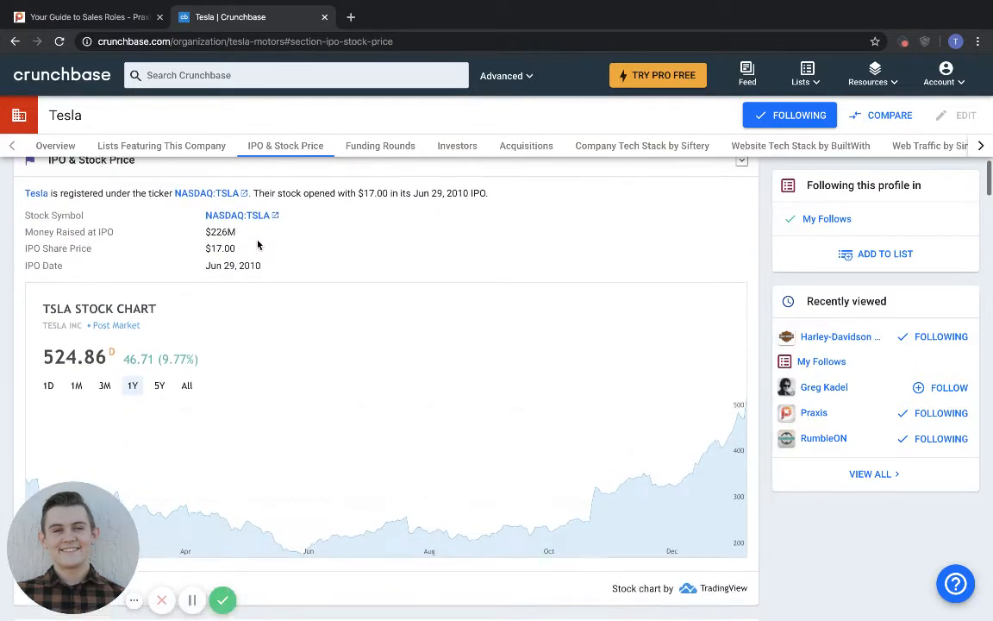
pyautogui.click(379, 145)
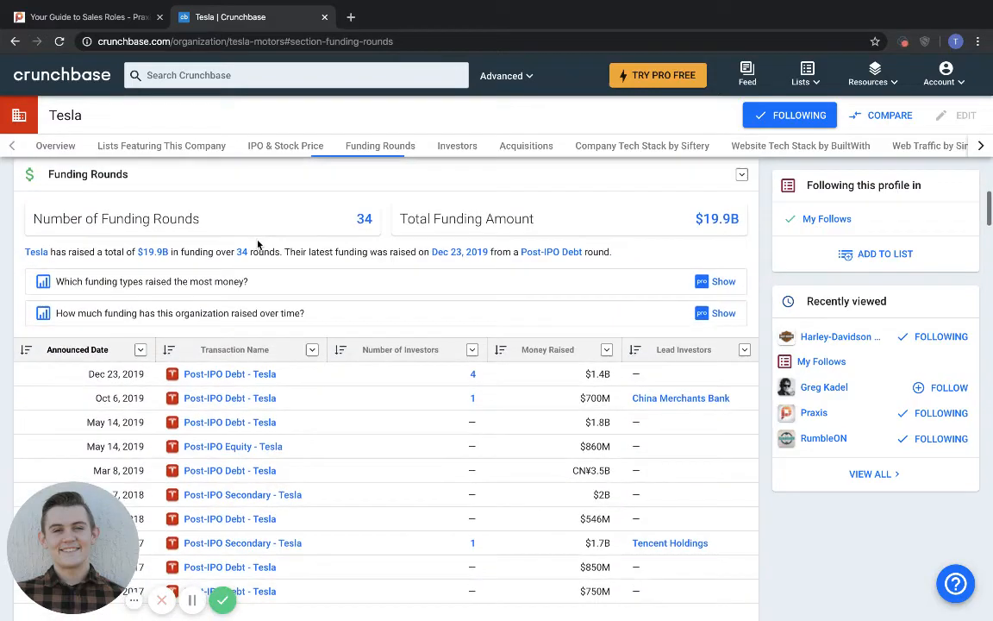
pyautogui.scroll(-3)
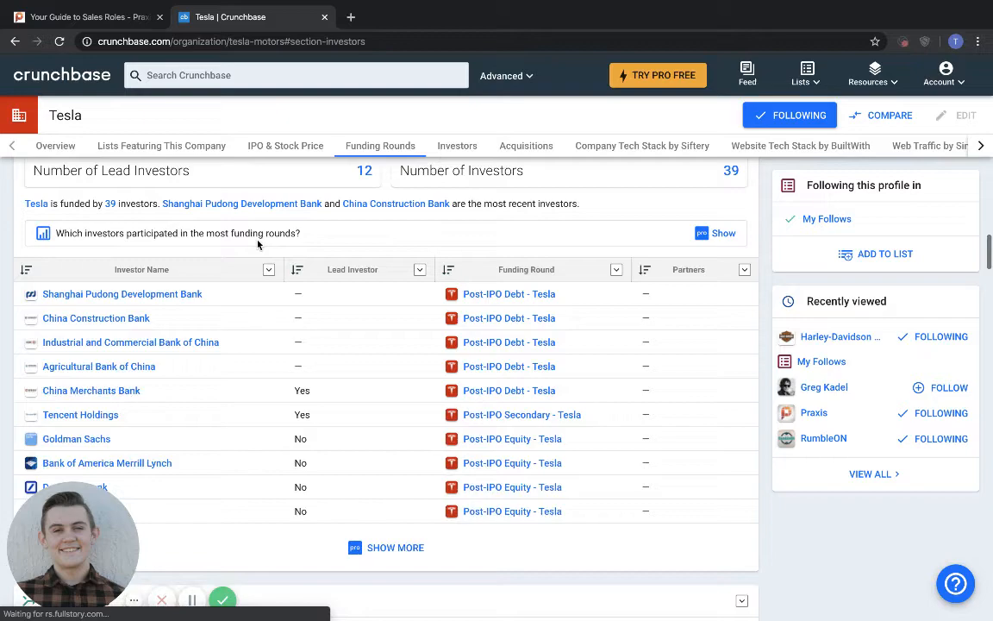
pyautogui.click(526, 145)
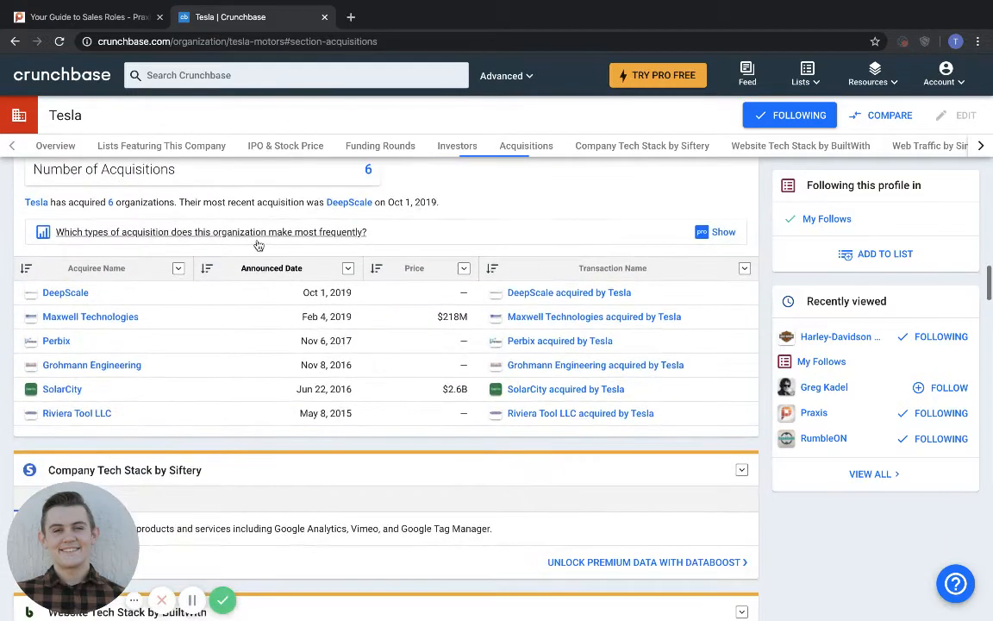
pyautogui.scroll(-3)
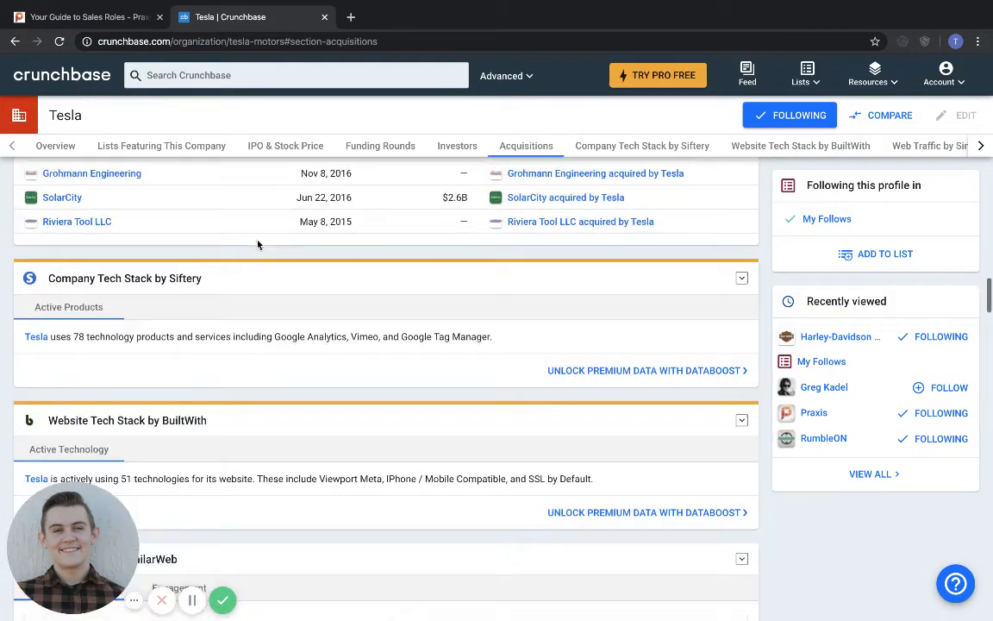
pyautogui.scroll(-3)
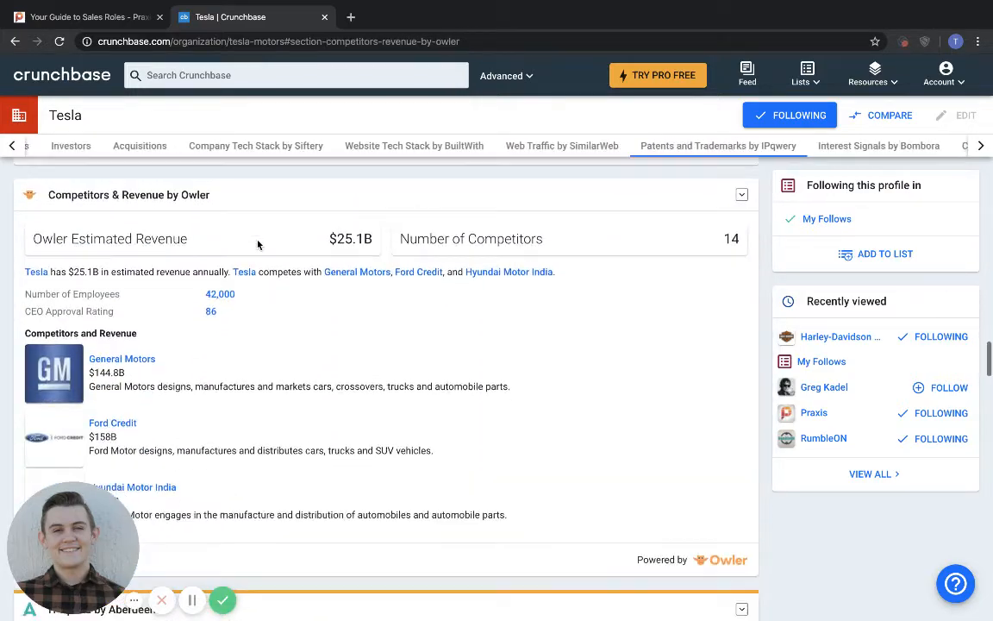
pyautogui.scroll(-3)
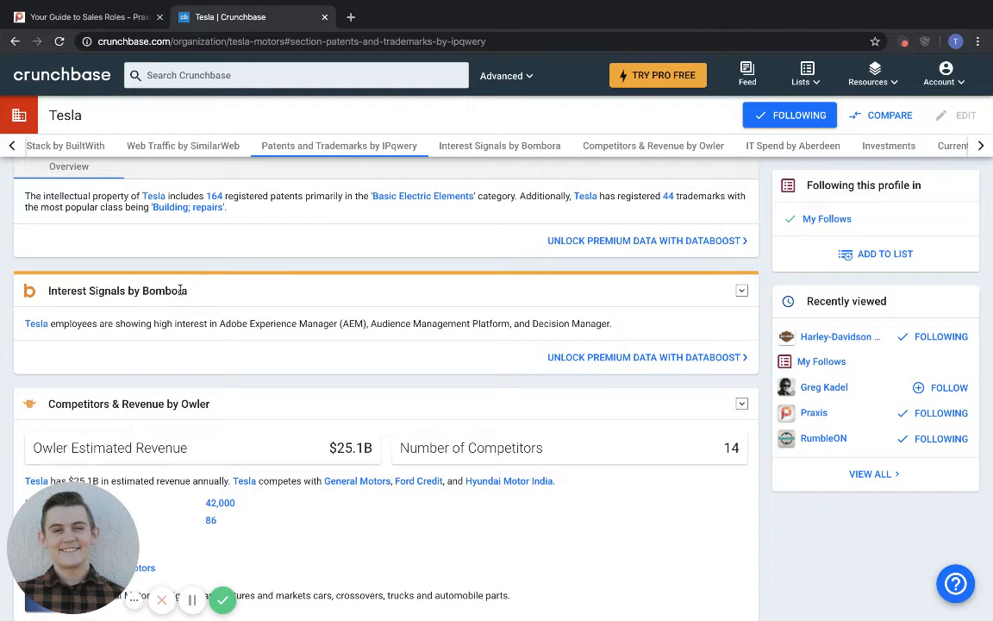
pyautogui.moveTo(588, 362)
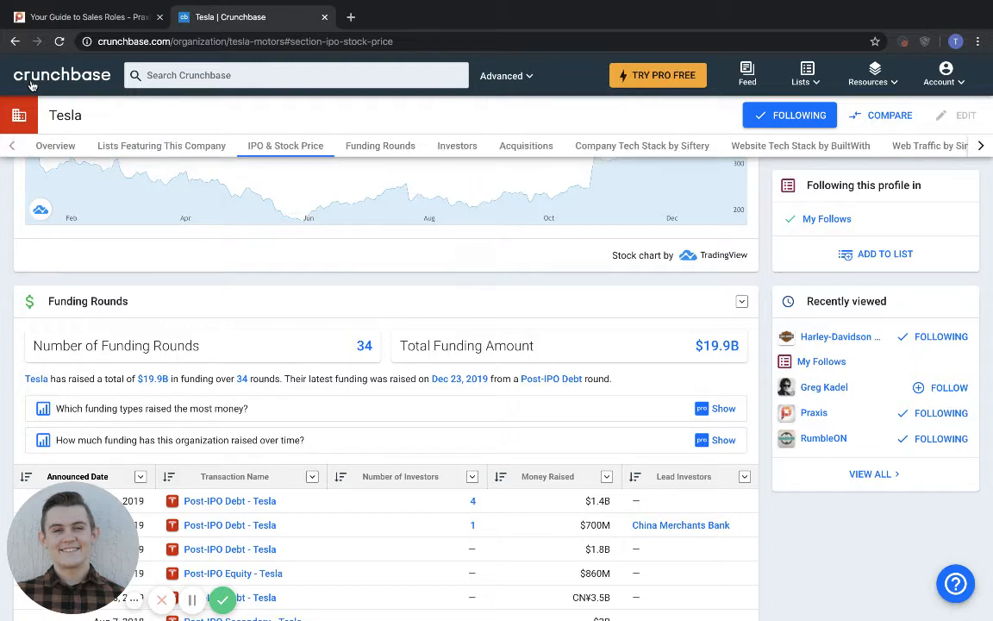
pyautogui.click(61, 75)
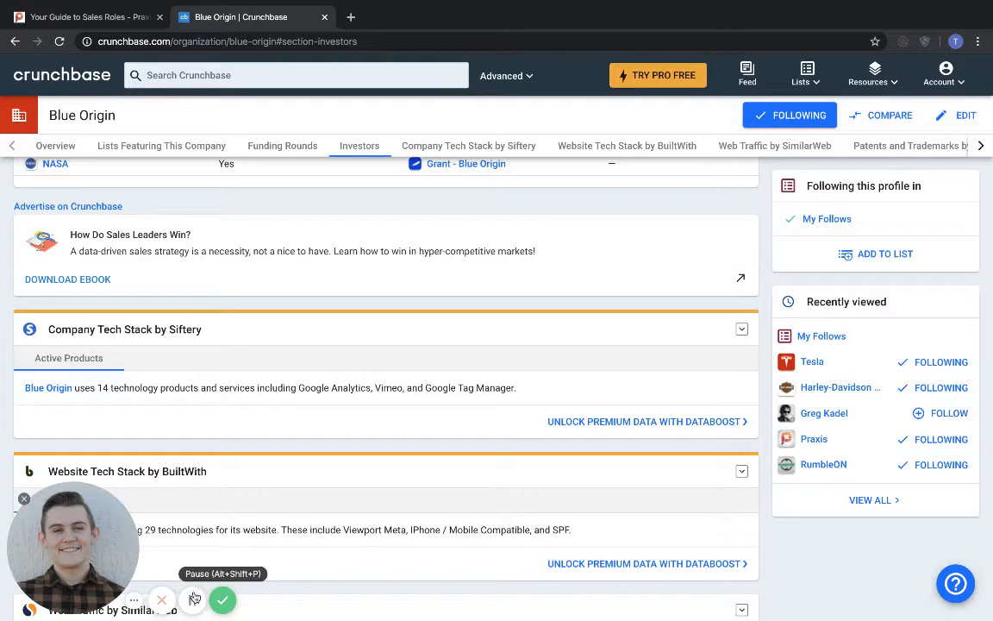
pyautogui.click(826, 219)
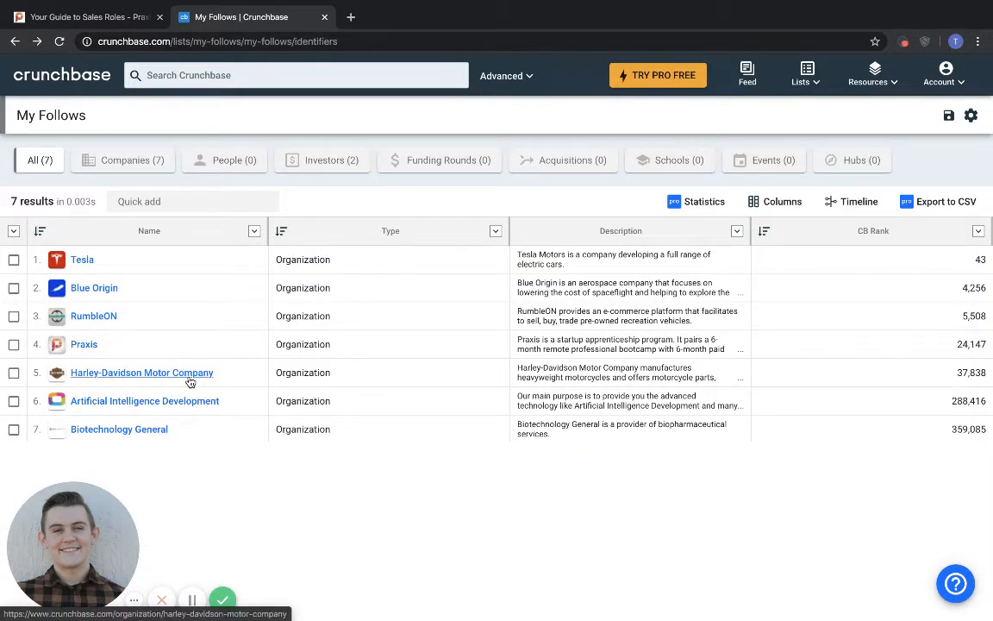
# Open Harley-Davidson Motor Company from My Follows and scroll its overview
pyautogui.click(141, 373)
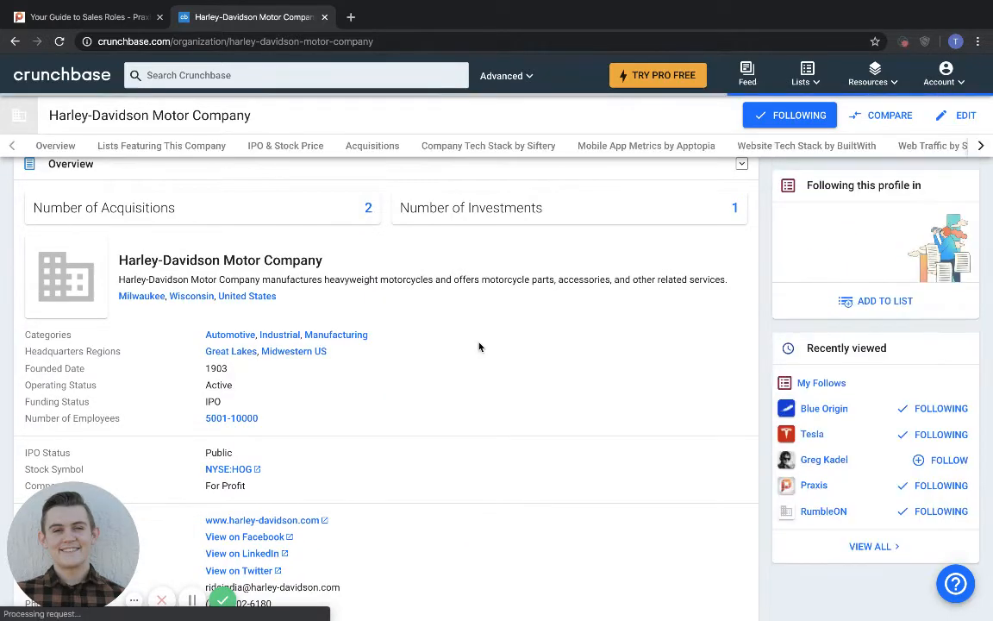
pyautogui.scroll(-3)
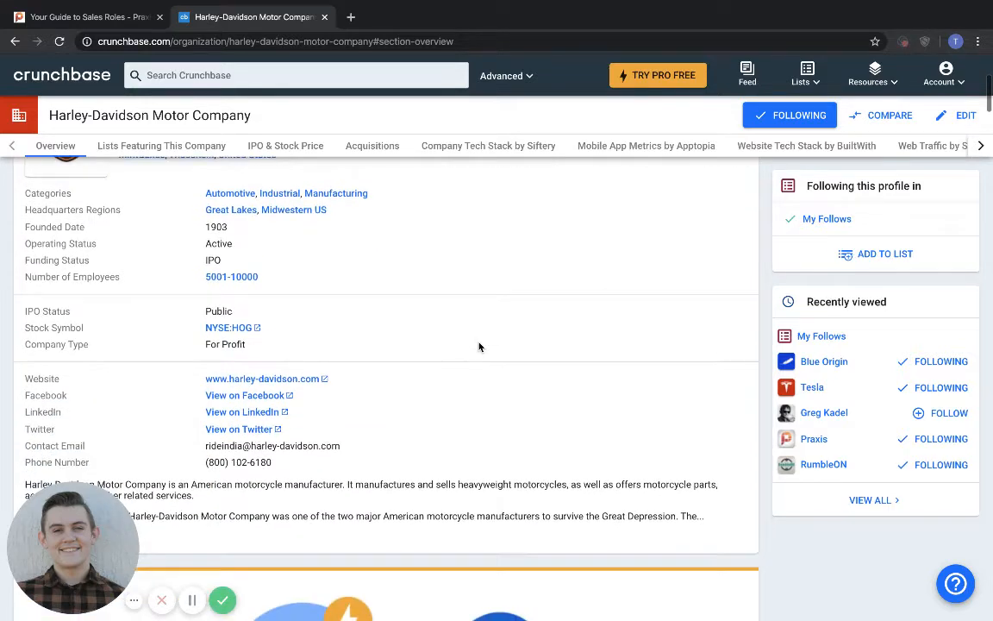
# View Harley-Davidson's IPO & stock, acquisitions, tech stack and interest signals, then return home
pyautogui.click(162, 145)
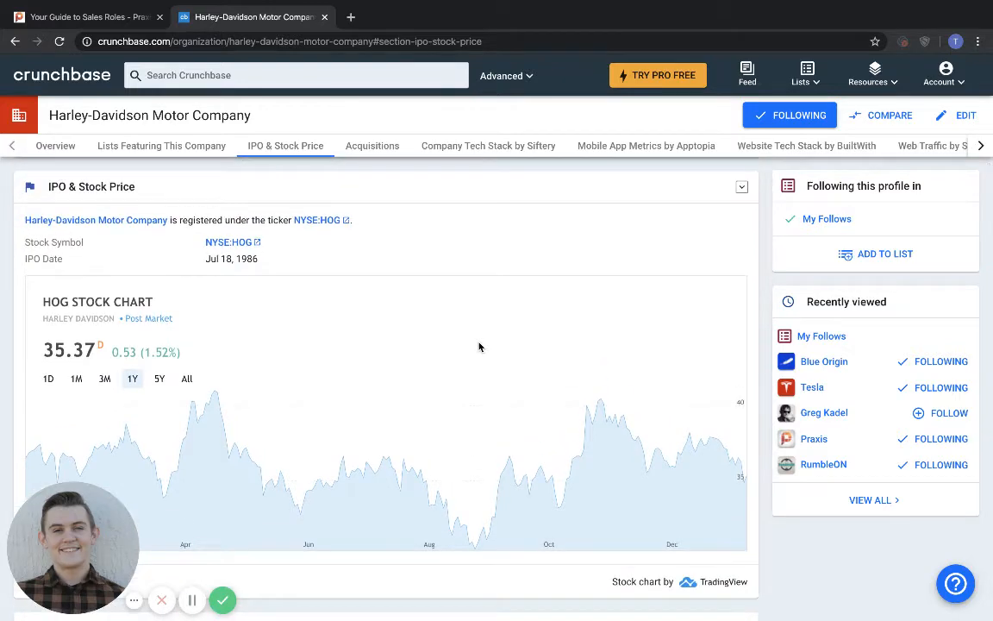
pyautogui.click(372, 145)
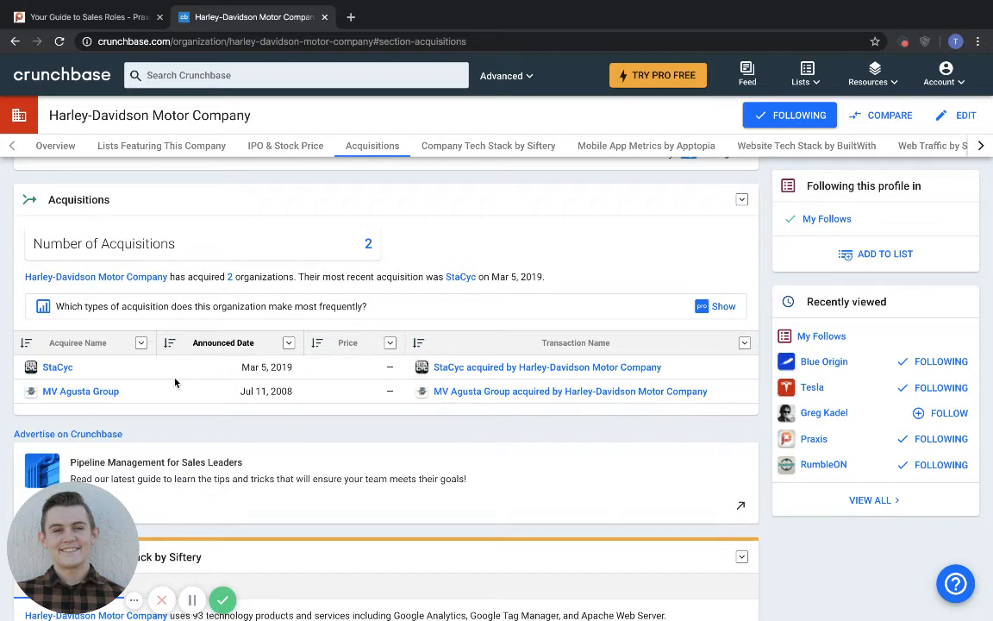
pyautogui.moveTo(194, 375)
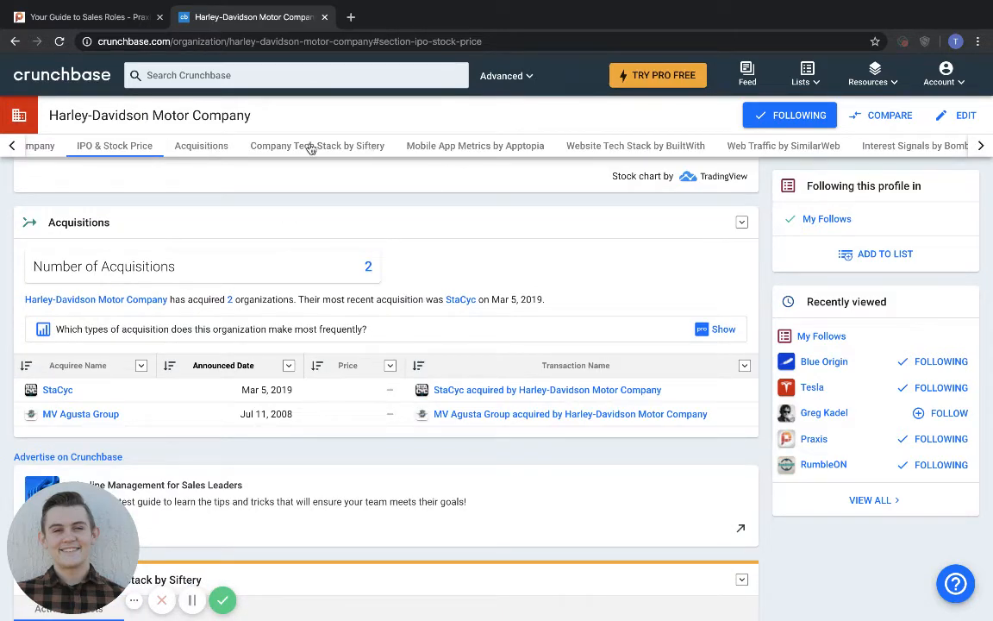
pyautogui.click(317, 144)
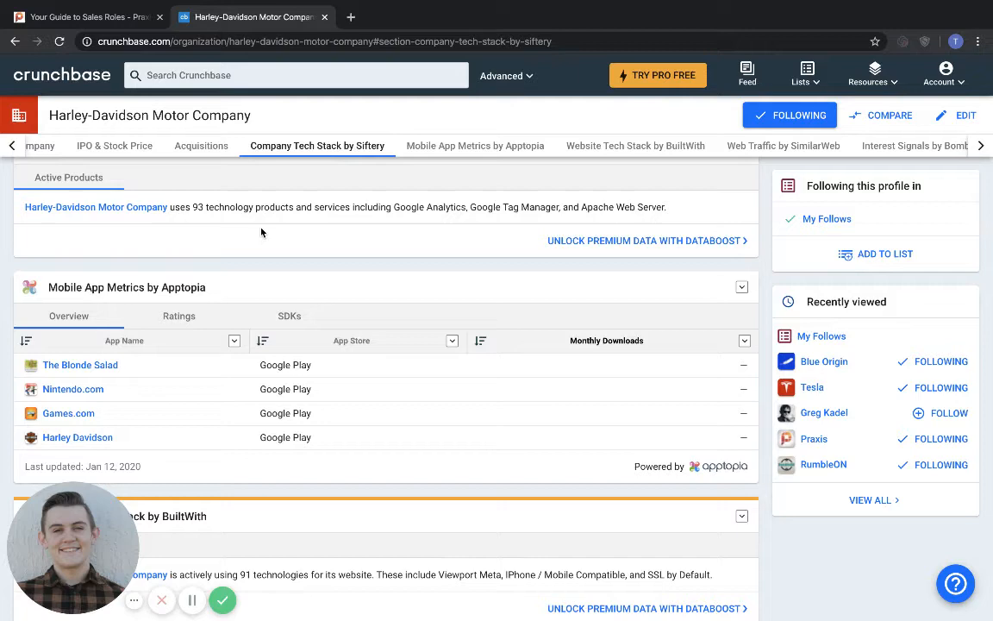
pyautogui.scroll(-3)
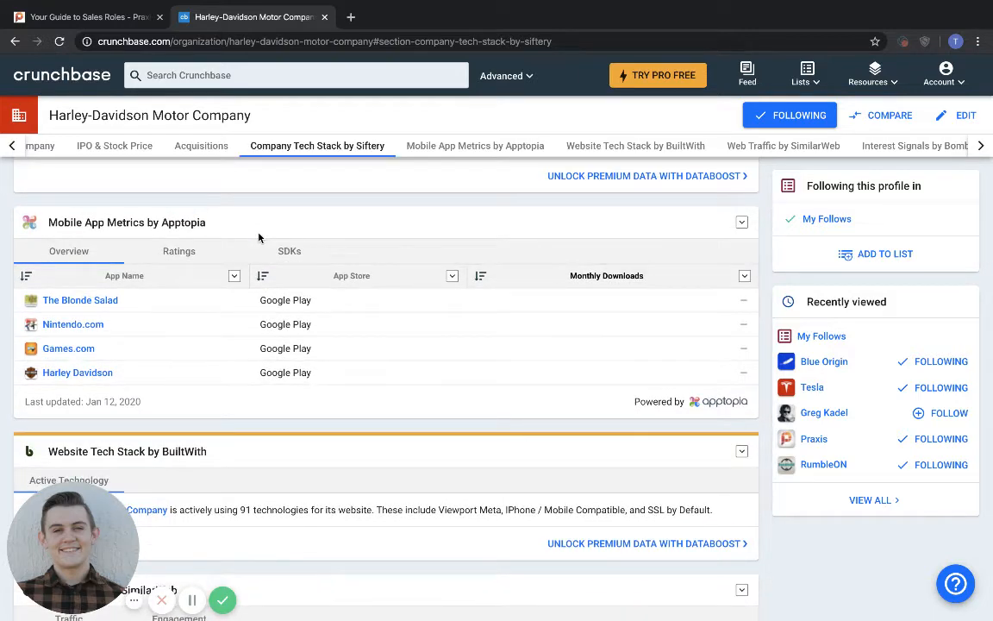
pyautogui.click(475, 145)
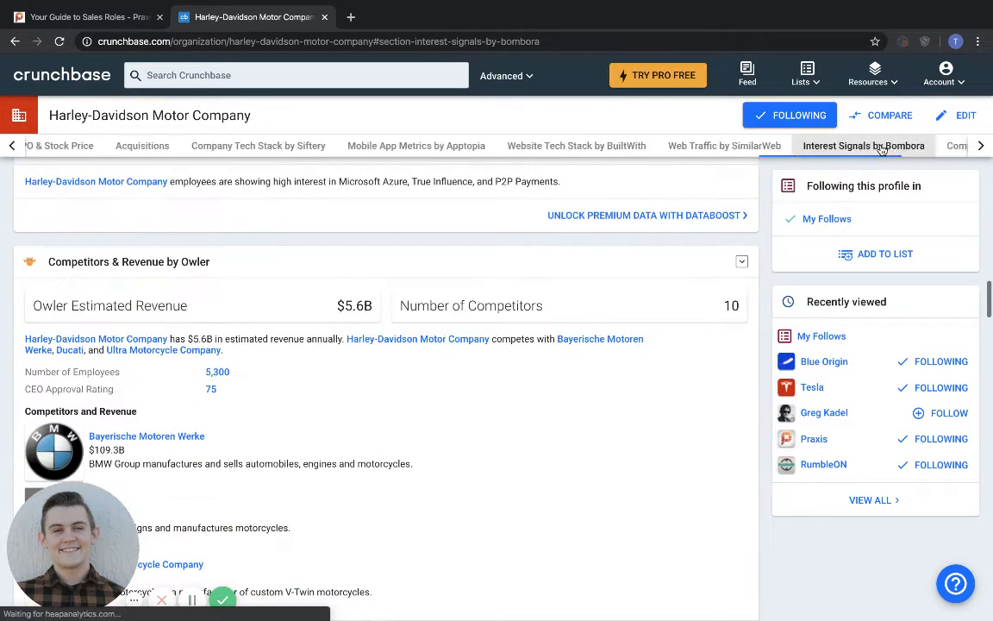
pyautogui.click(863, 145)
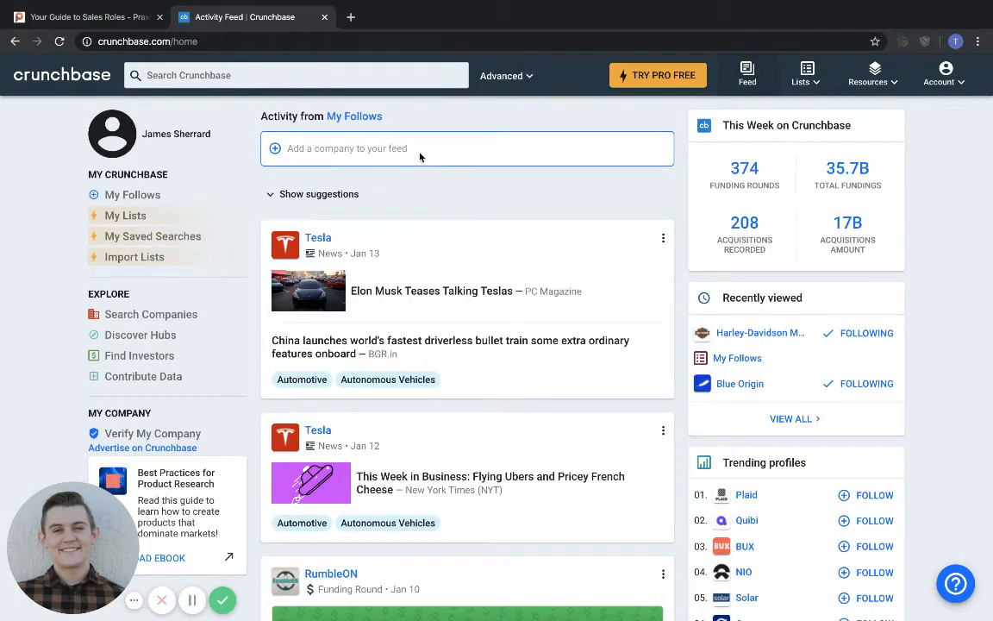
# Open Search Companies, add Location New York and Category Biotechnology filters, and start searching
pyautogui.click(295, 75)
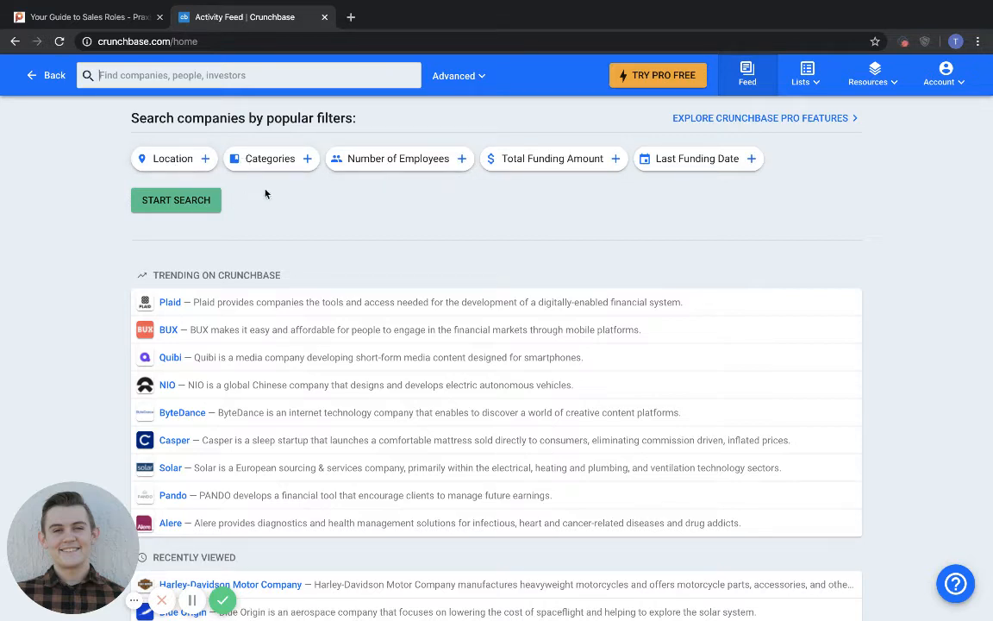
pyautogui.moveTo(307, 209)
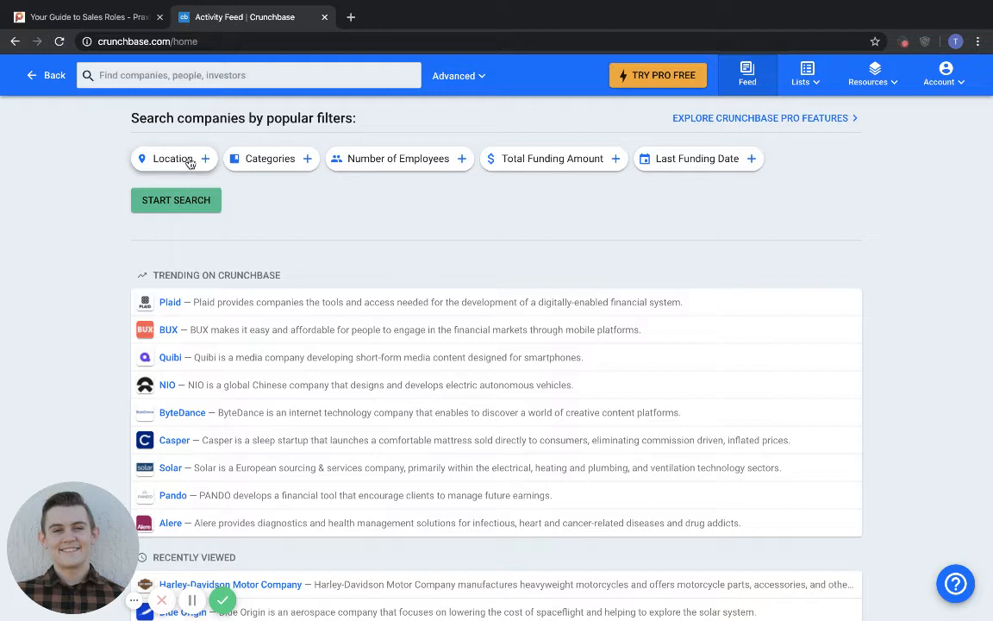
pyautogui.click(173, 159)
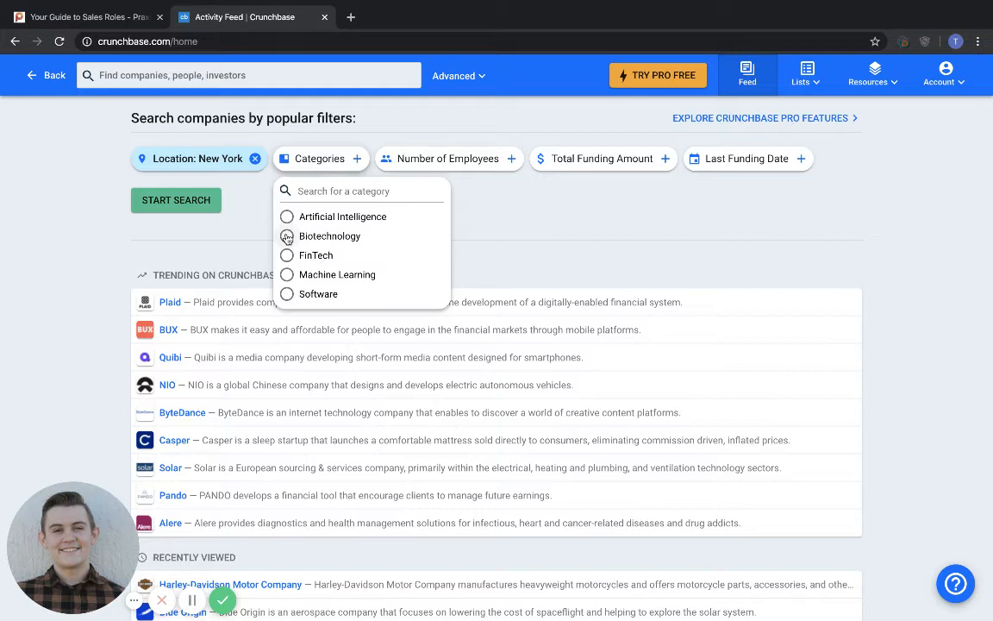
pyautogui.click(556, 165)
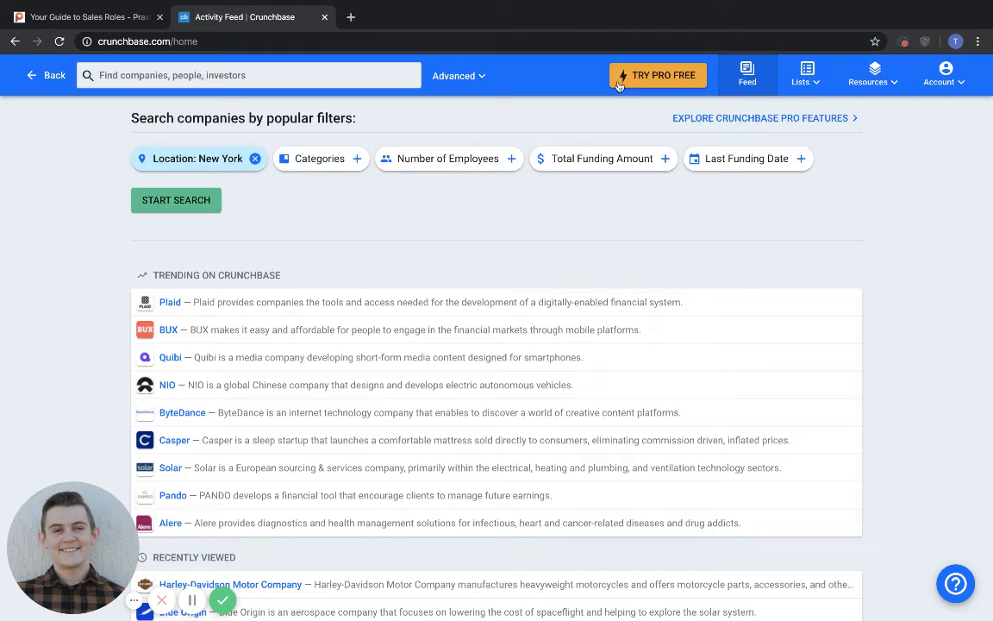
pyautogui.click(320, 157)
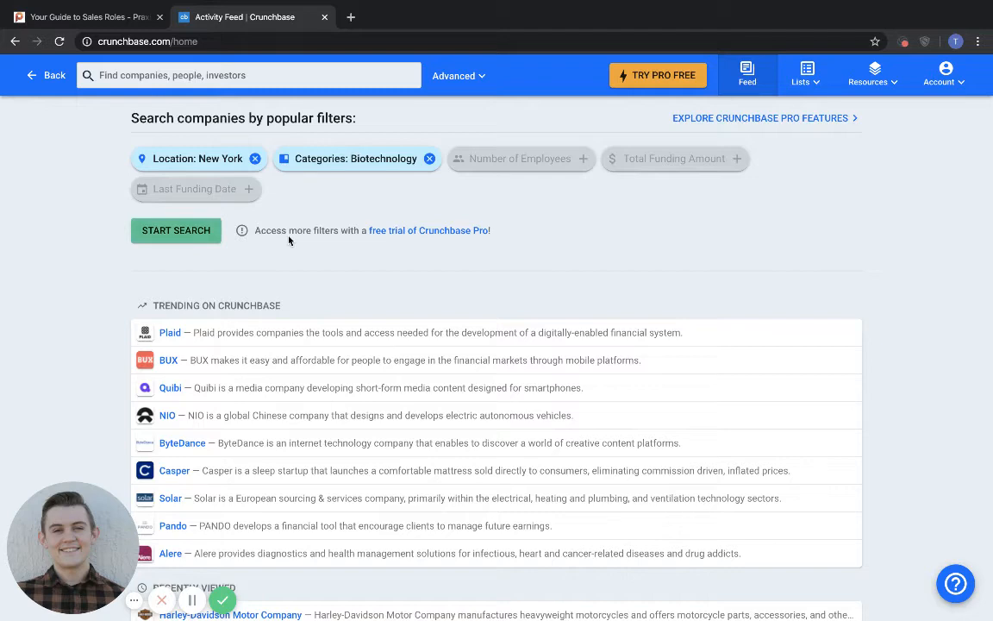
pyautogui.moveTo(312, 193)
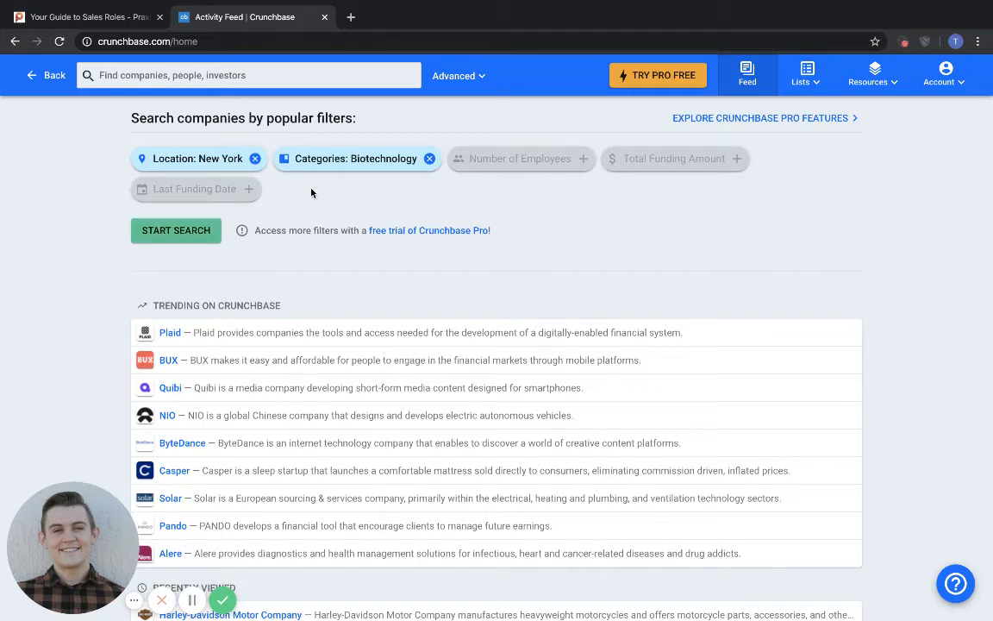
pyautogui.click(176, 230)
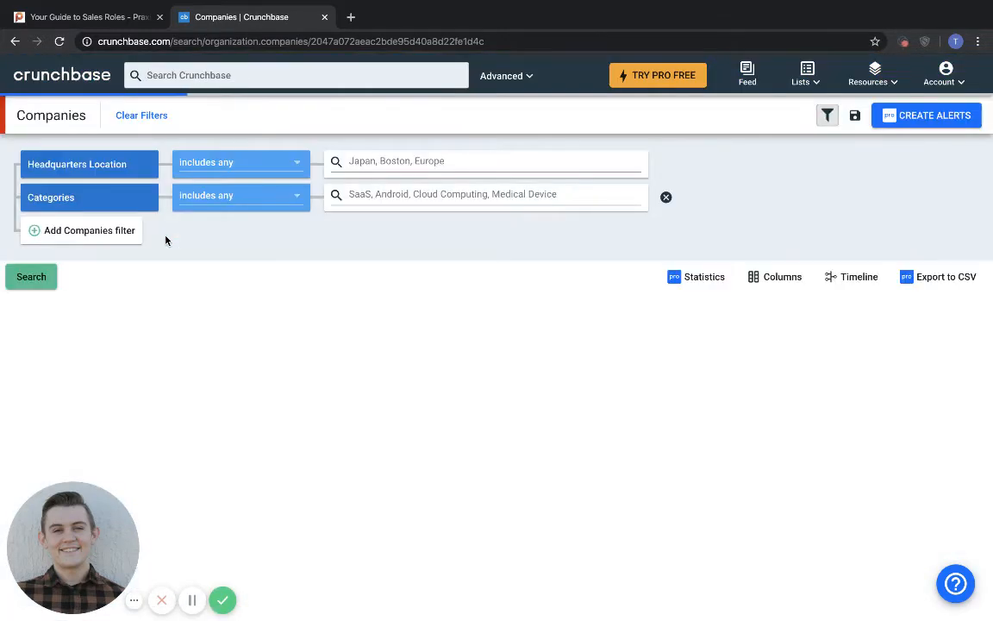
# Load the 319 New York biotechnology results and select Axsome Therapeutics
pyautogui.click(31, 276)
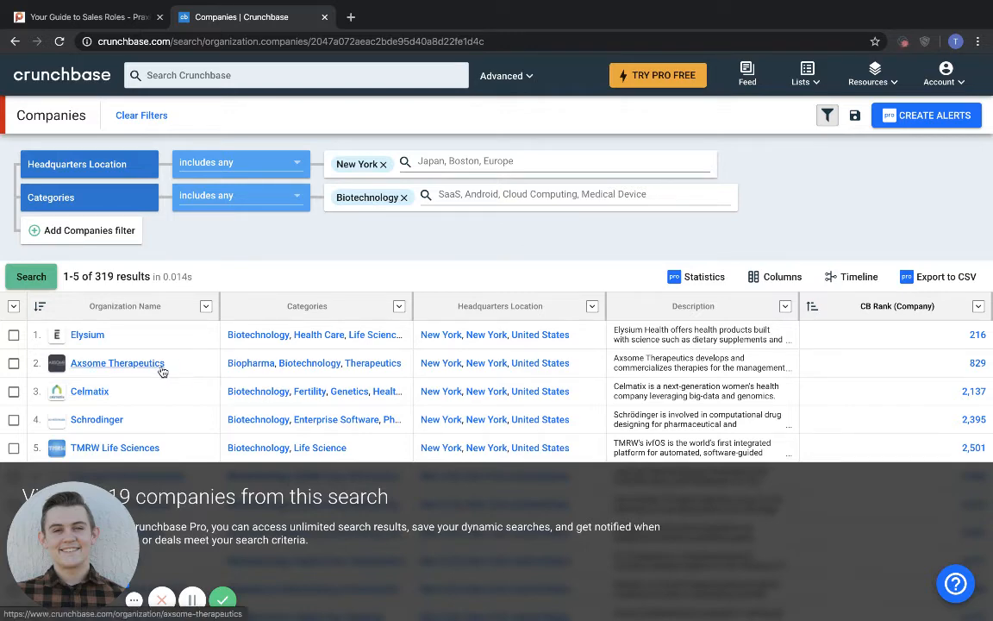
pyautogui.click(116, 363)
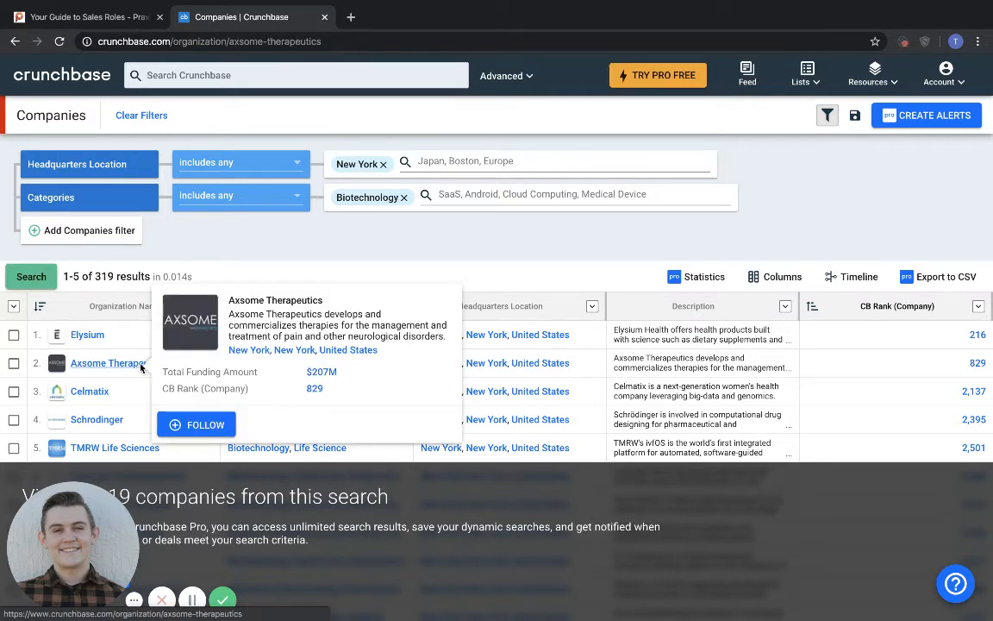
# Open Axsome Therapeutics, view funding rounds, web traffic and tech stack, then return home
pyautogui.click(106, 363)
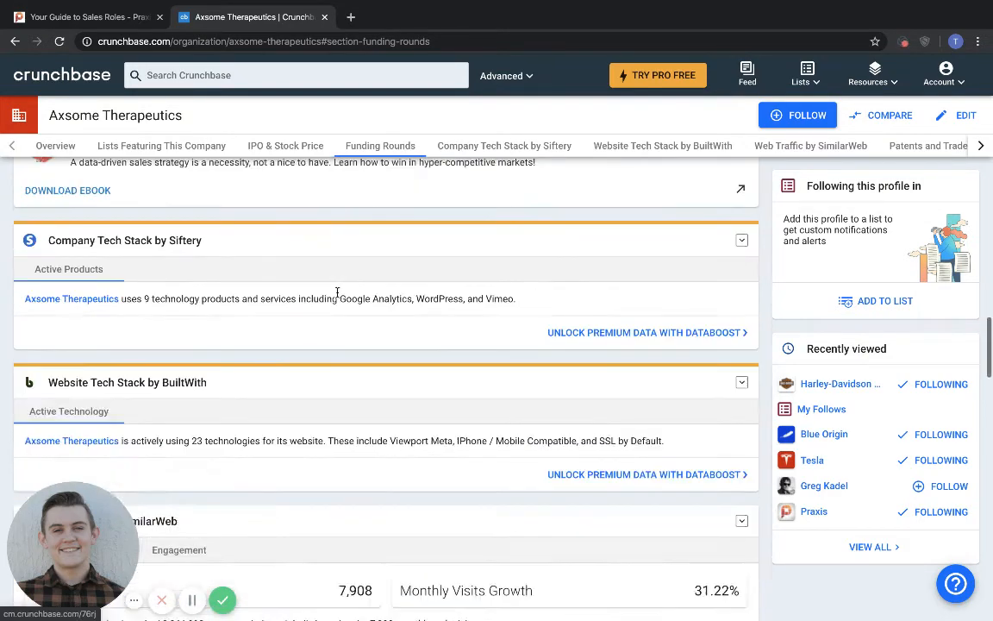
pyautogui.click(809, 145)
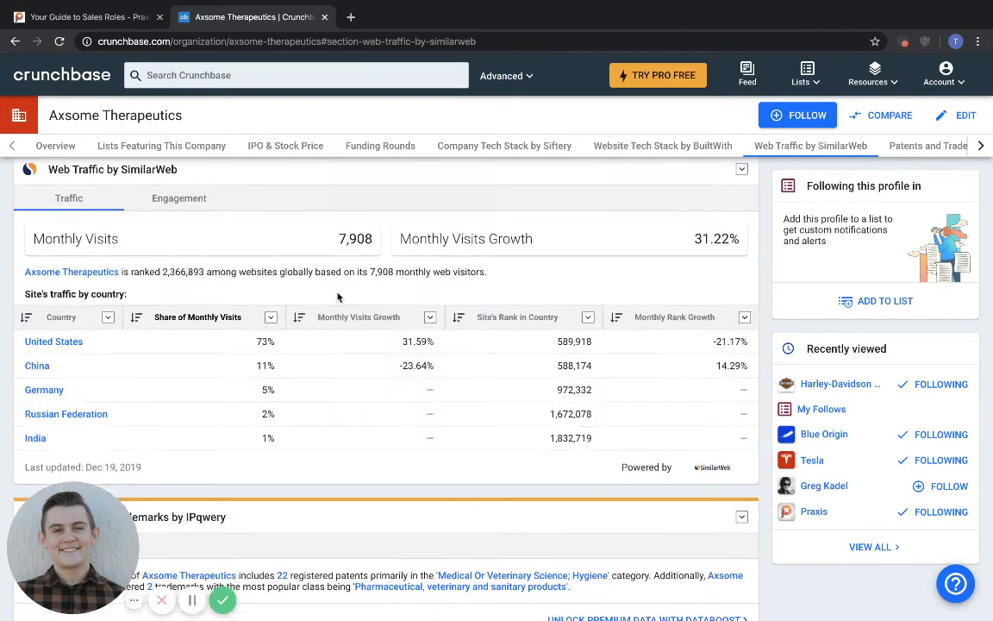
pyautogui.click(504, 145)
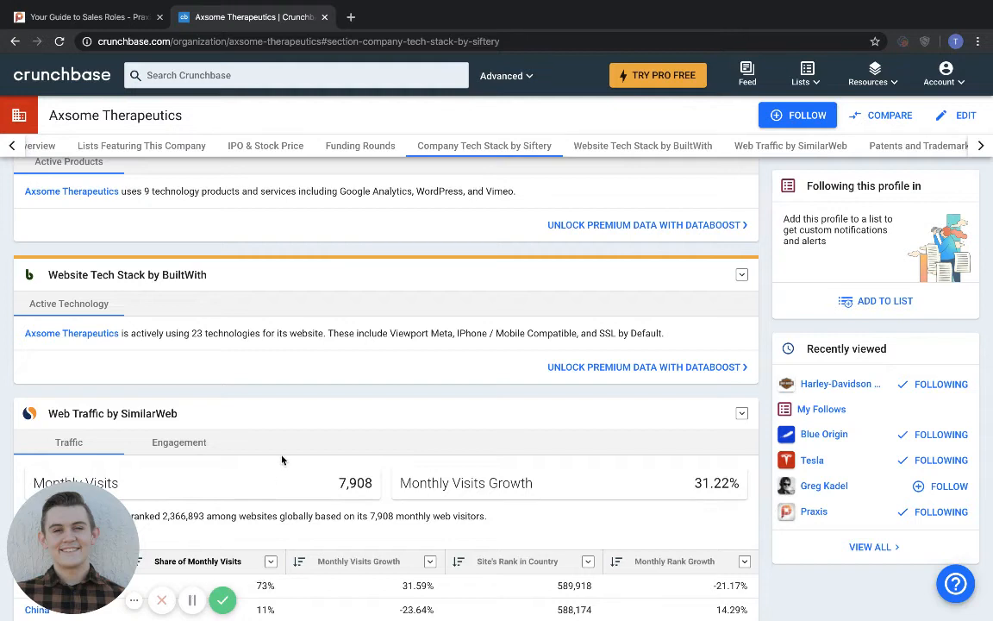
pyautogui.moveTo(232, 377)
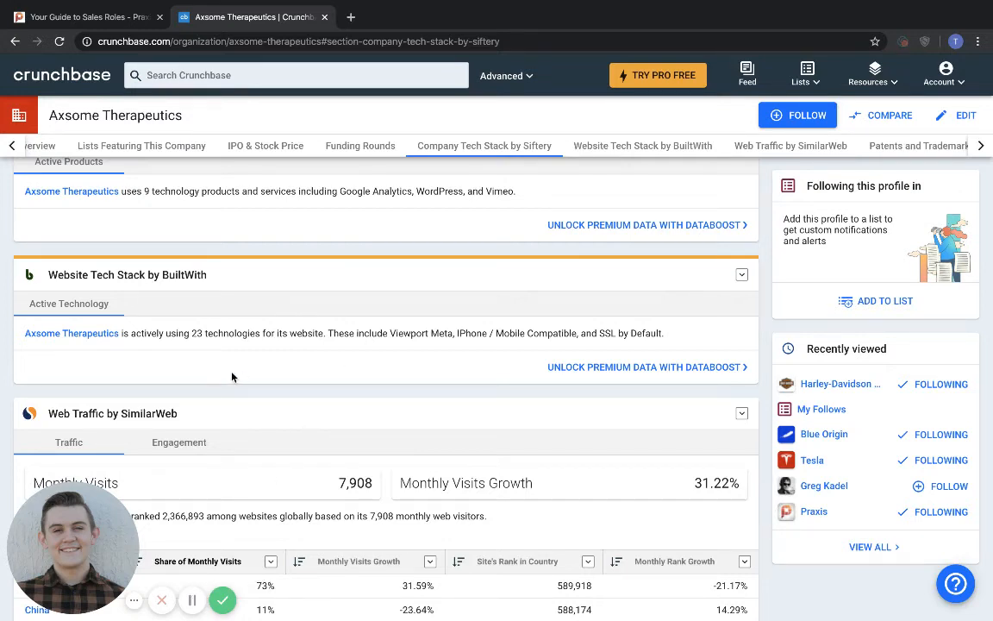
pyautogui.moveTo(327, 241)
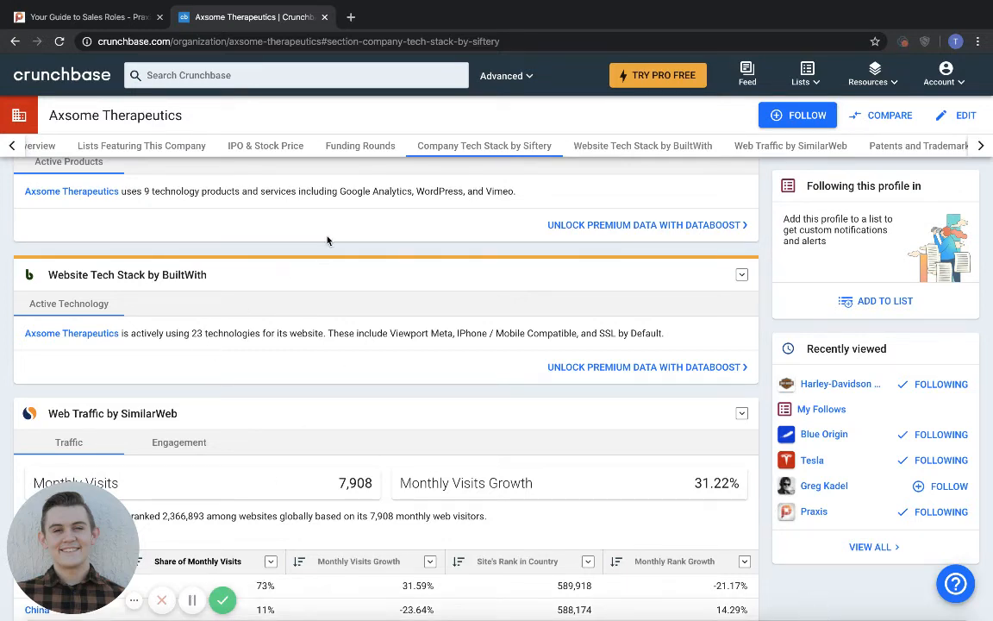
pyautogui.click(61, 75)
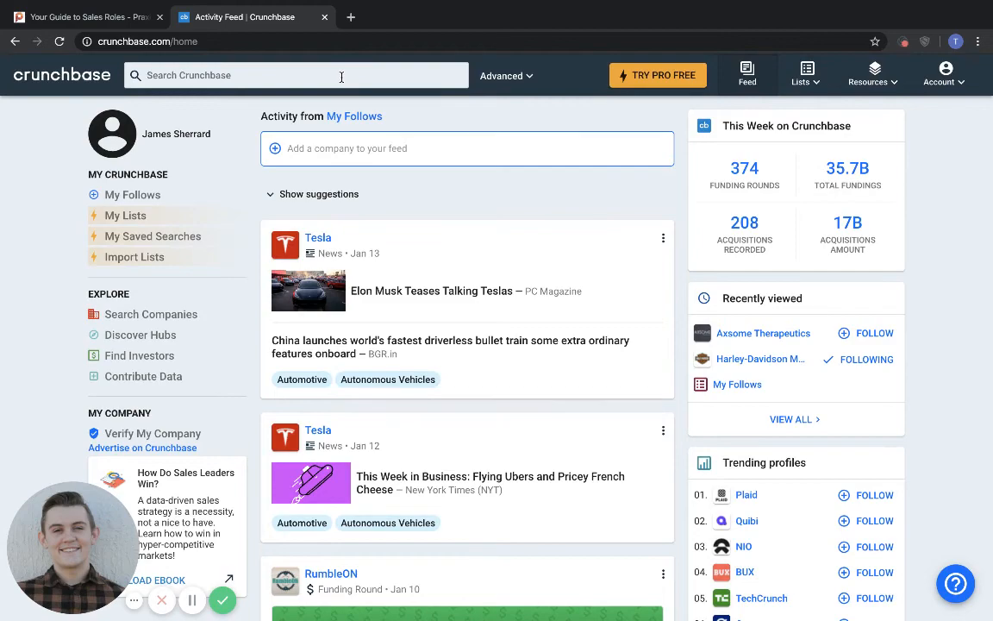
pyautogui.scroll(-3)
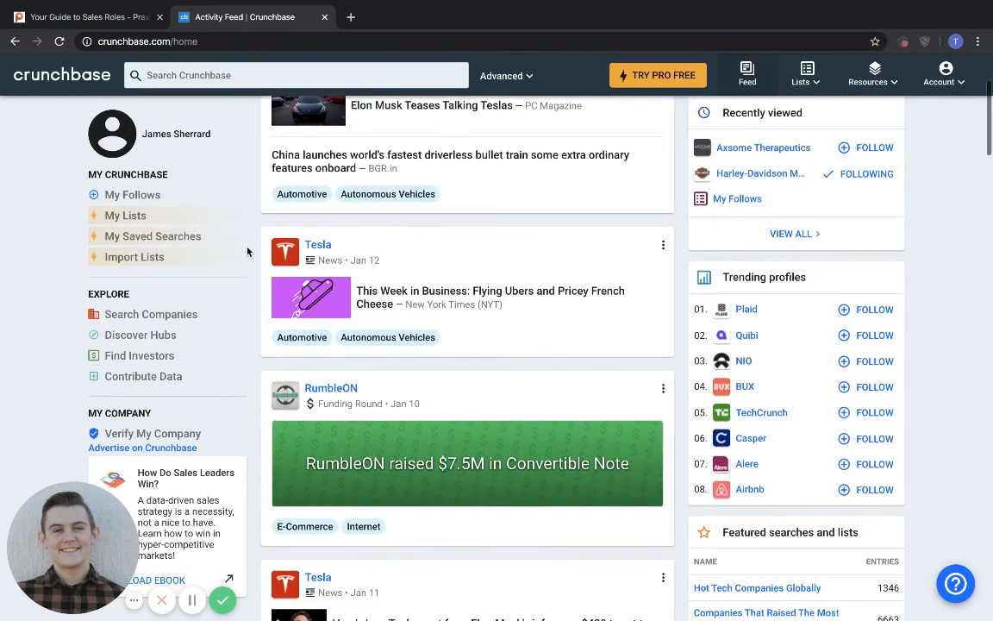
pyautogui.scroll(3)
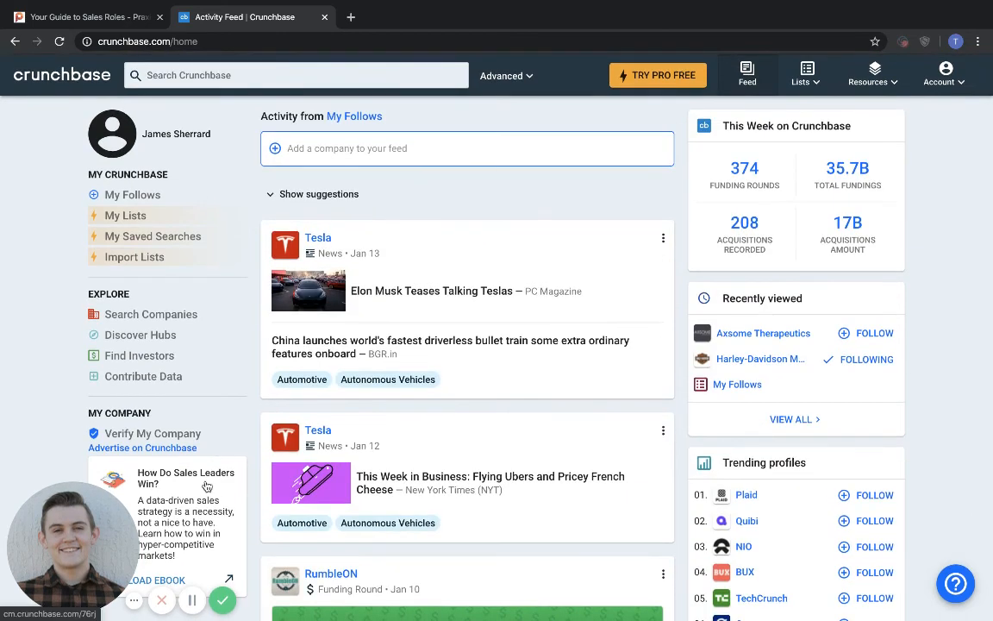
pyautogui.moveTo(223, 600)
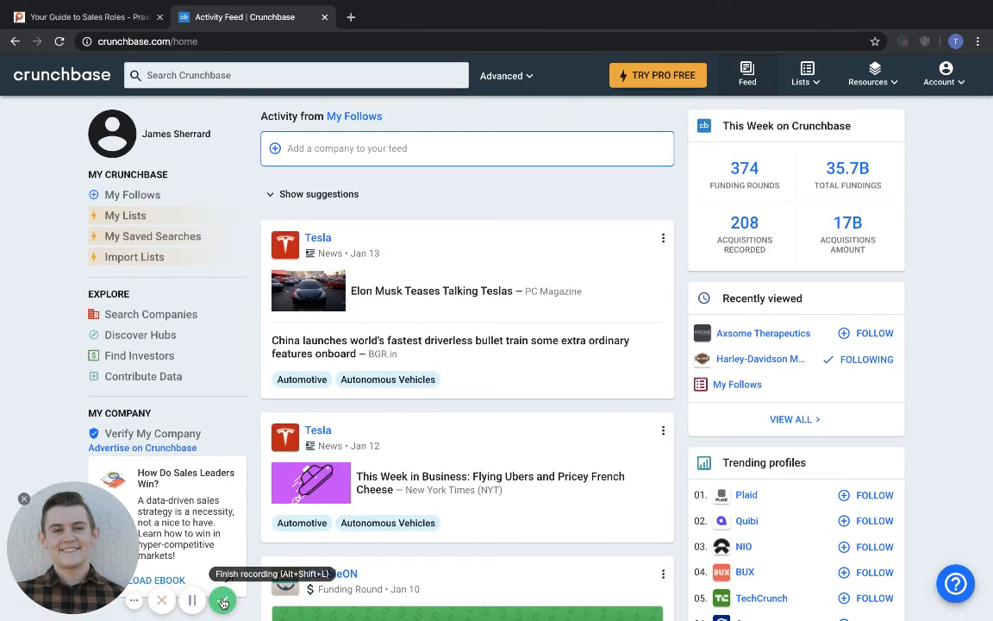